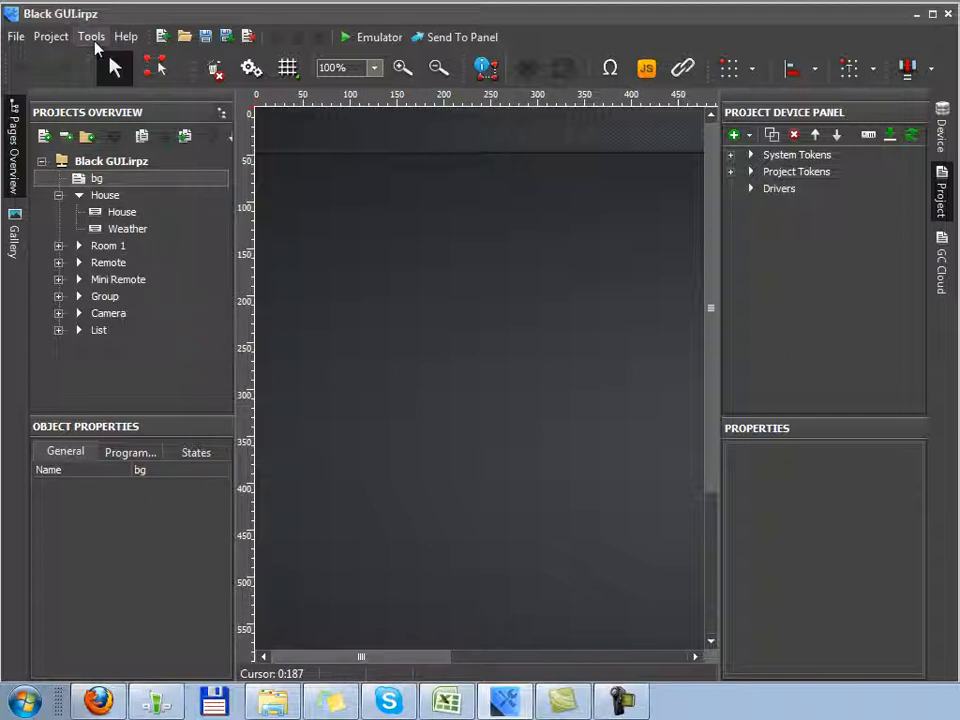
# Open Tools > Options to view the editor's general settings.
pyautogui.click(91, 37)
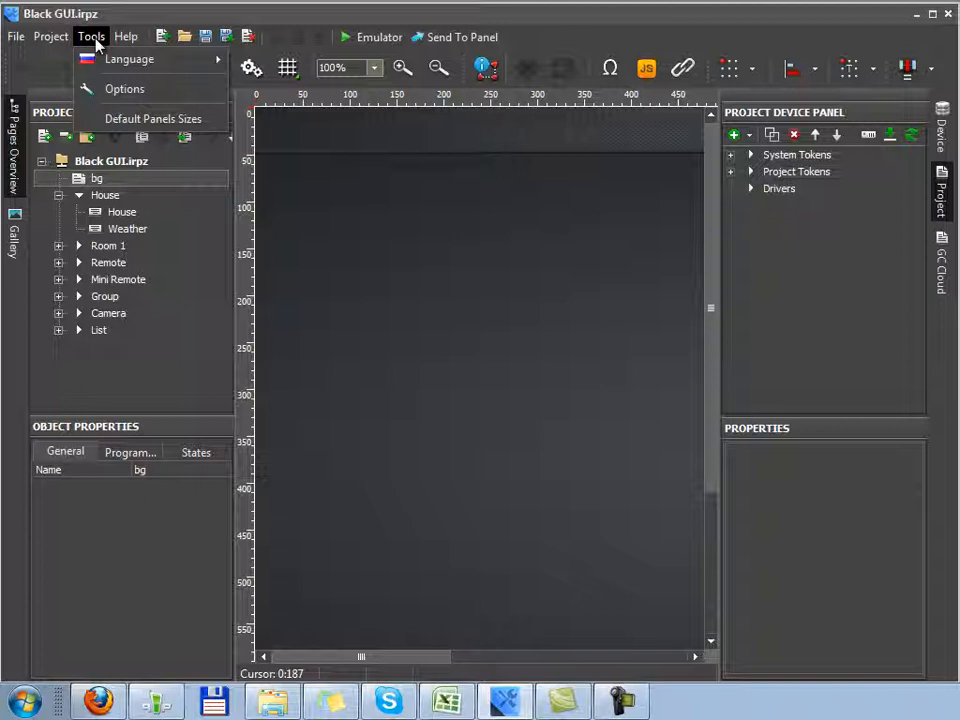
pyautogui.moveTo(124, 89)
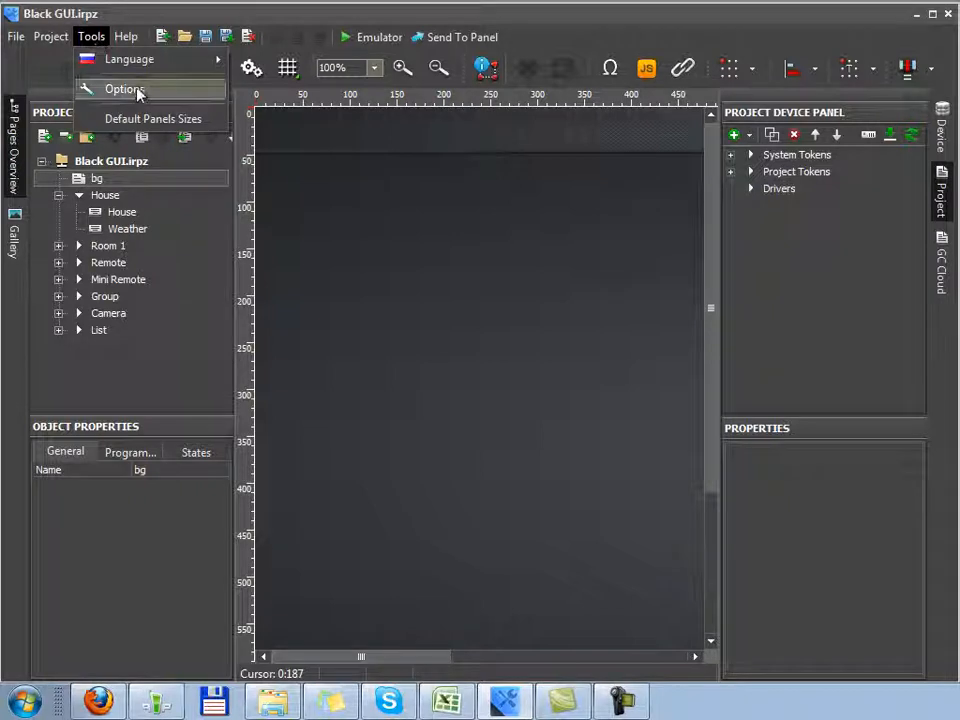
pyautogui.click(124, 89)
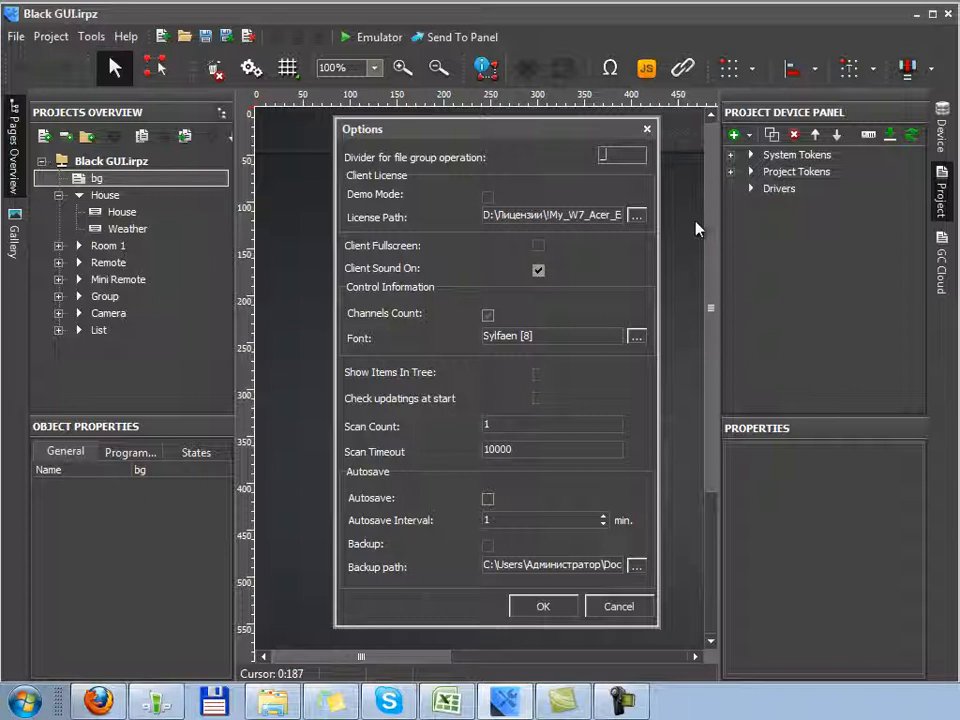
pyautogui.moveTo(625, 400)
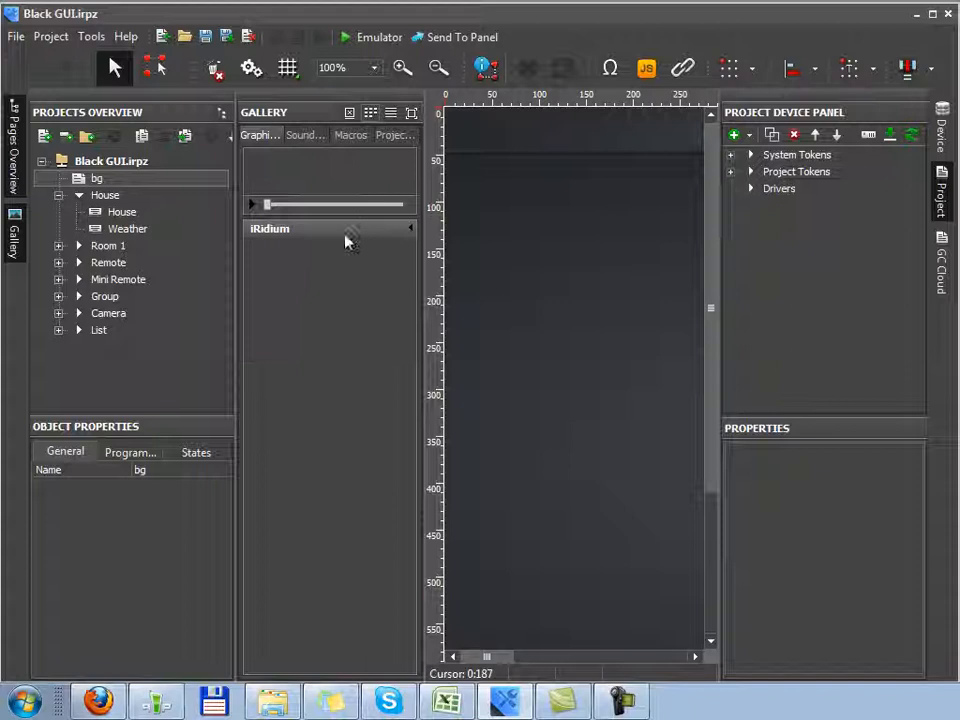
# Add a folder named 'test' to the Gallery through its Add Folder command.
pyautogui.click(269, 228)
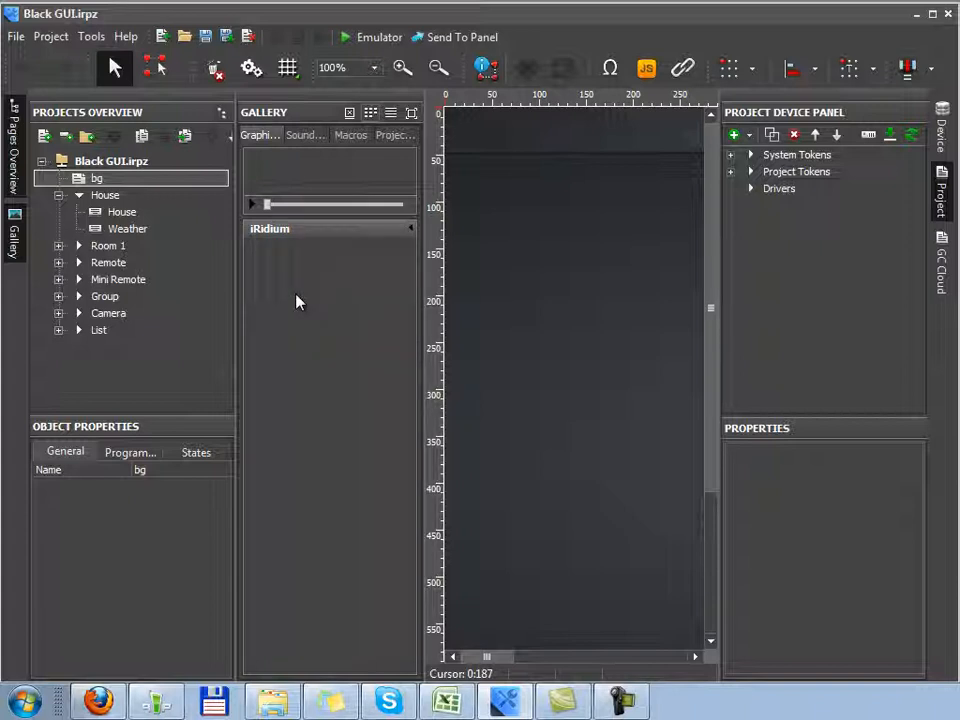
pyautogui.rightClick(297, 300)
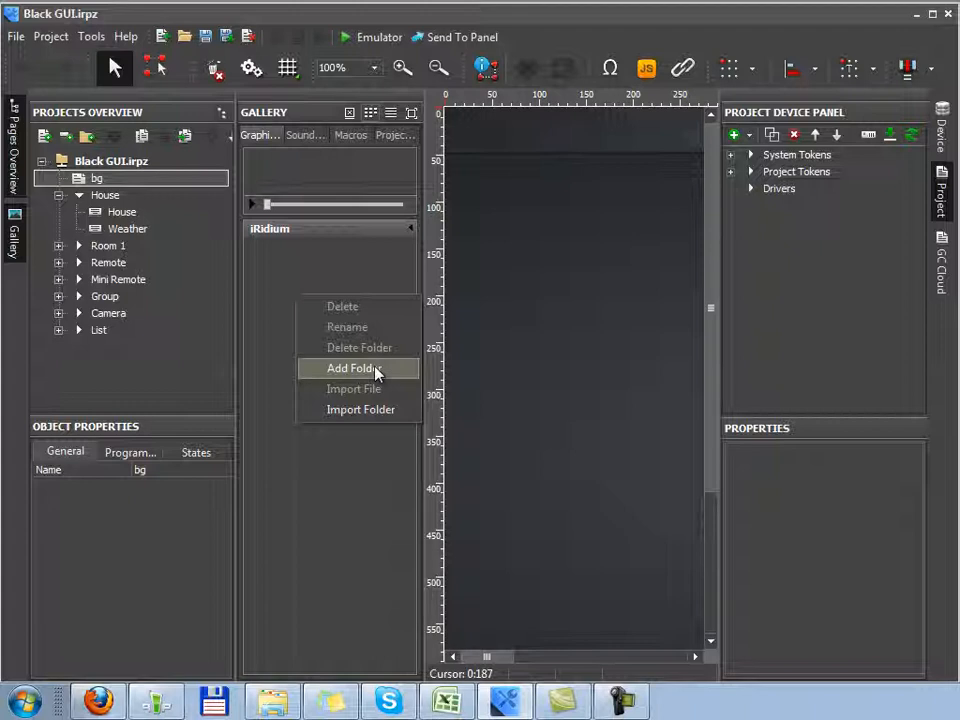
pyautogui.click(351, 368)
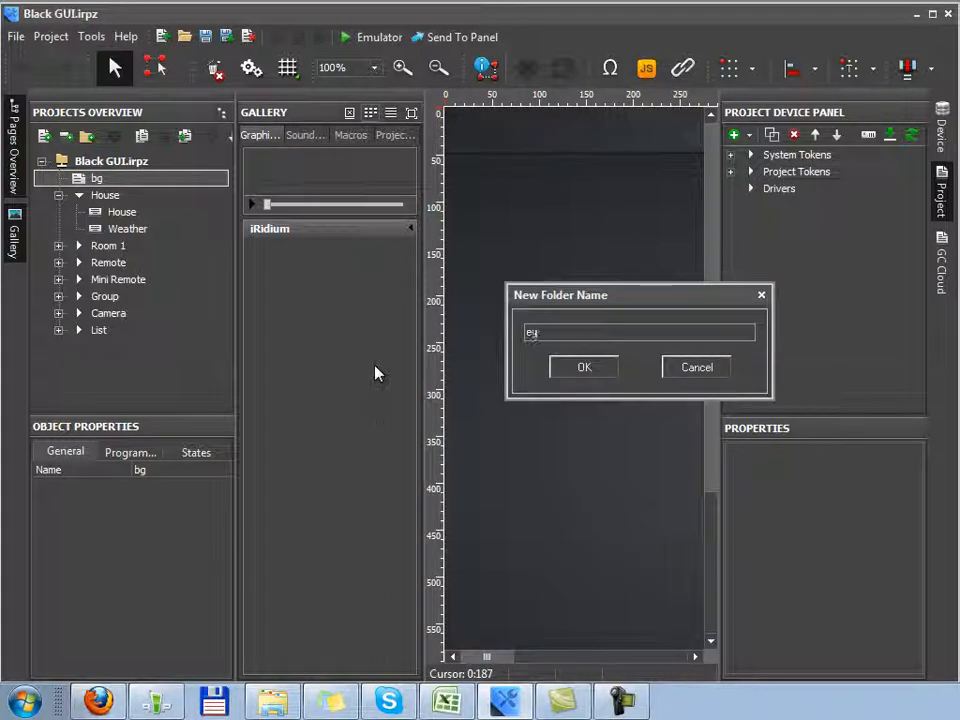
pyautogui.press('Backspace')
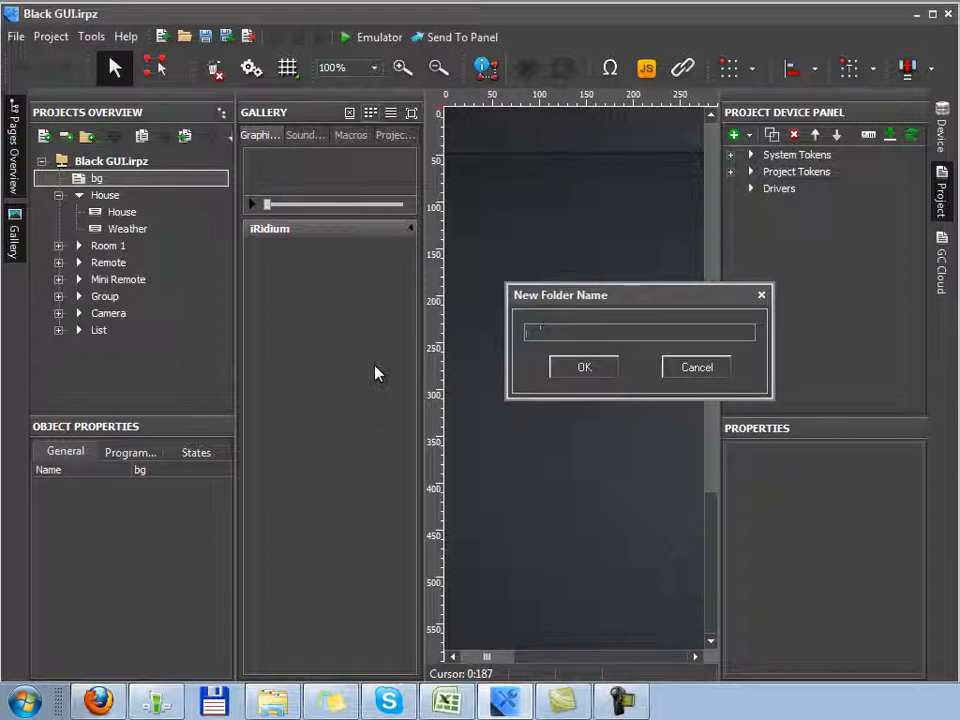
pyautogui.click(584, 367)
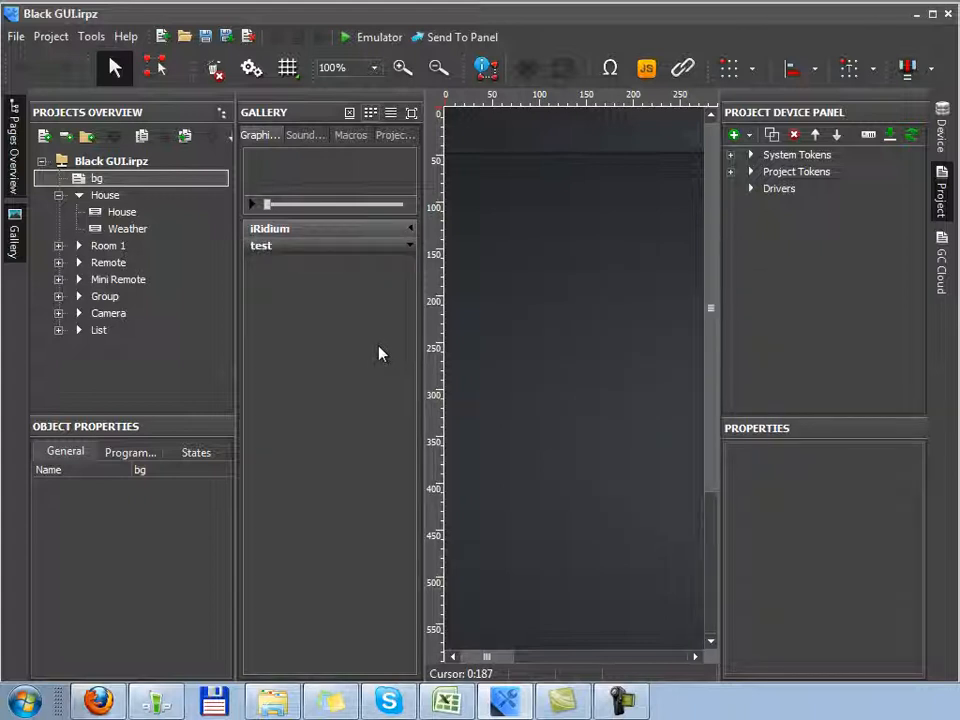
pyautogui.moveTo(363, 351)
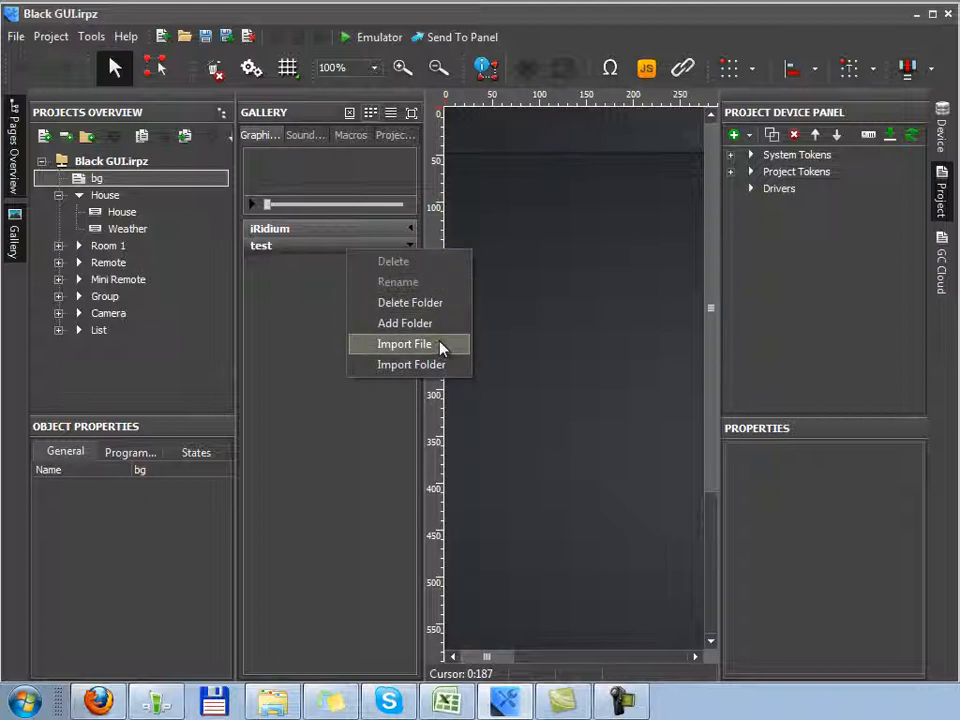
# Import h button_1.png and h button_2.png from the images folder into test.
pyautogui.click(404, 343)
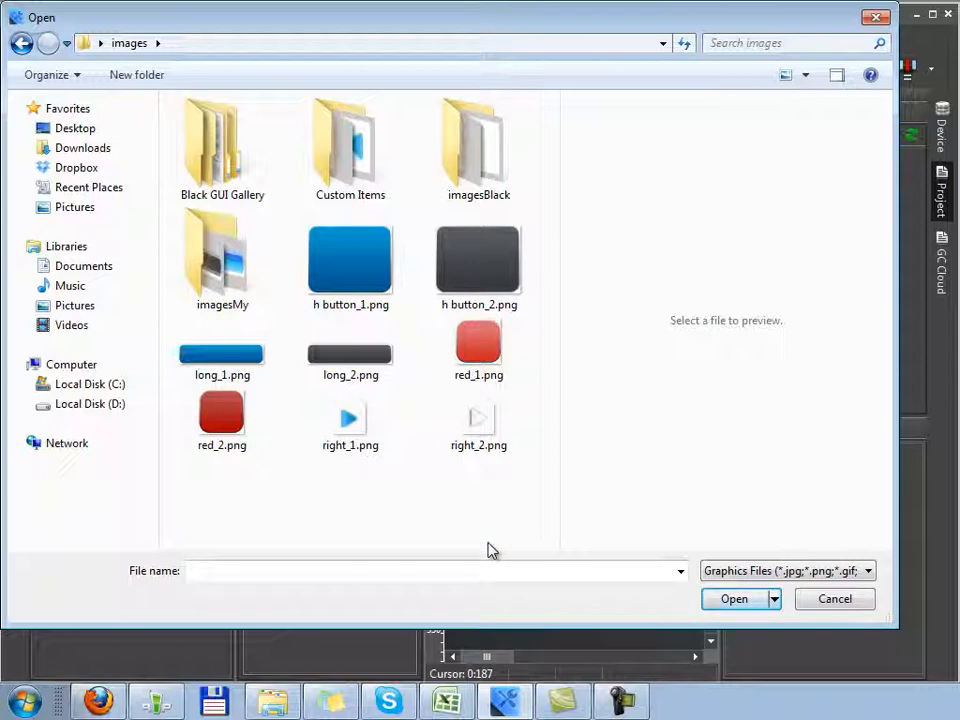
pyautogui.moveTo(560, 400)
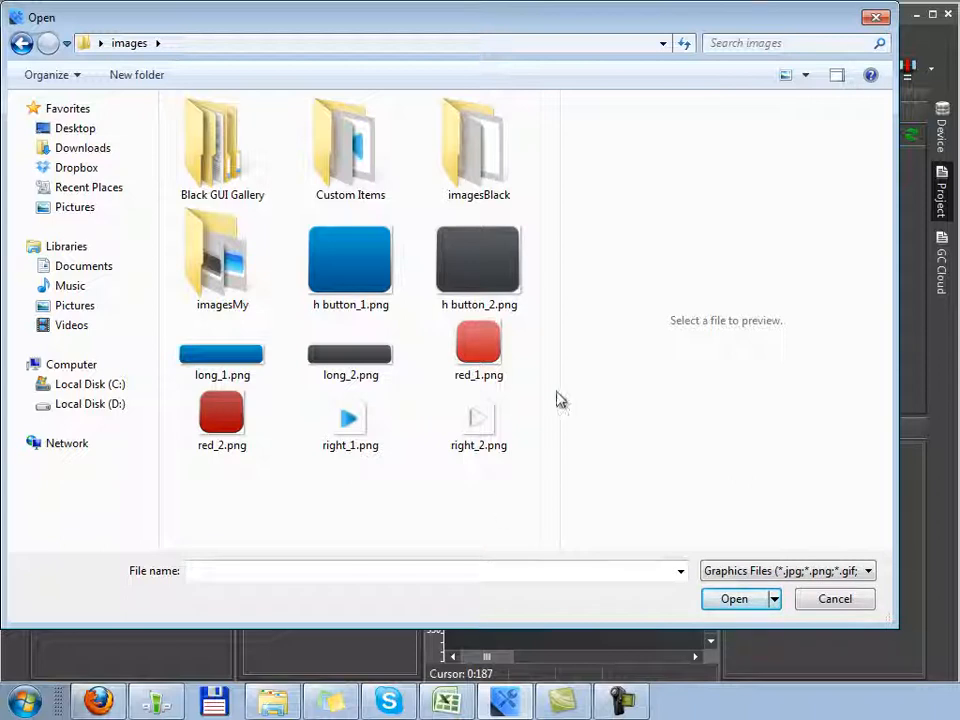
pyautogui.moveTo(478, 350)
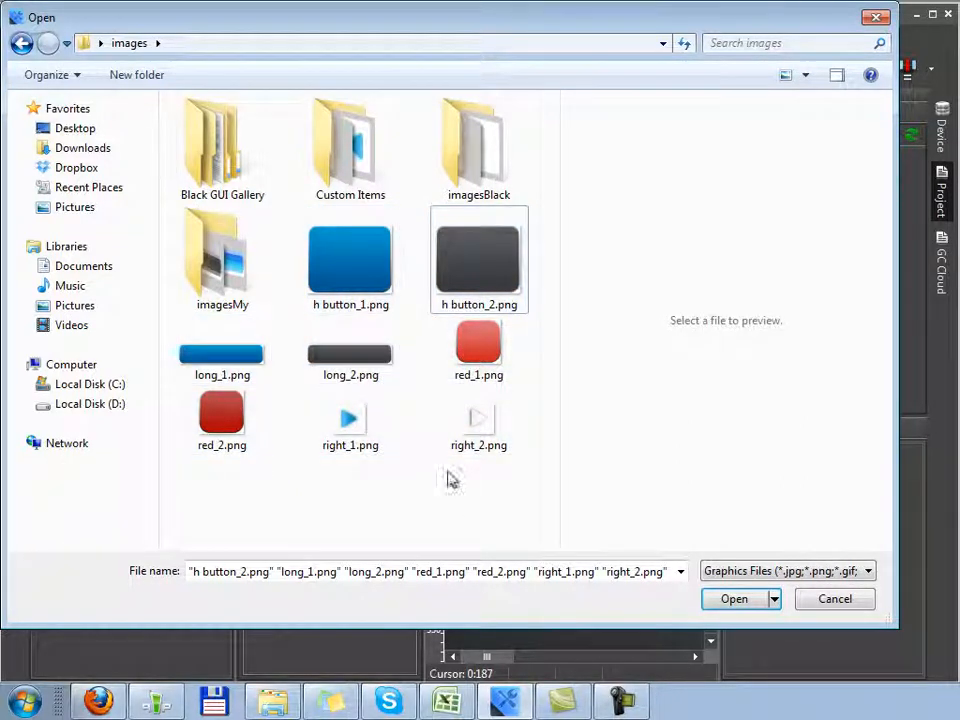
pyautogui.click(350, 260)
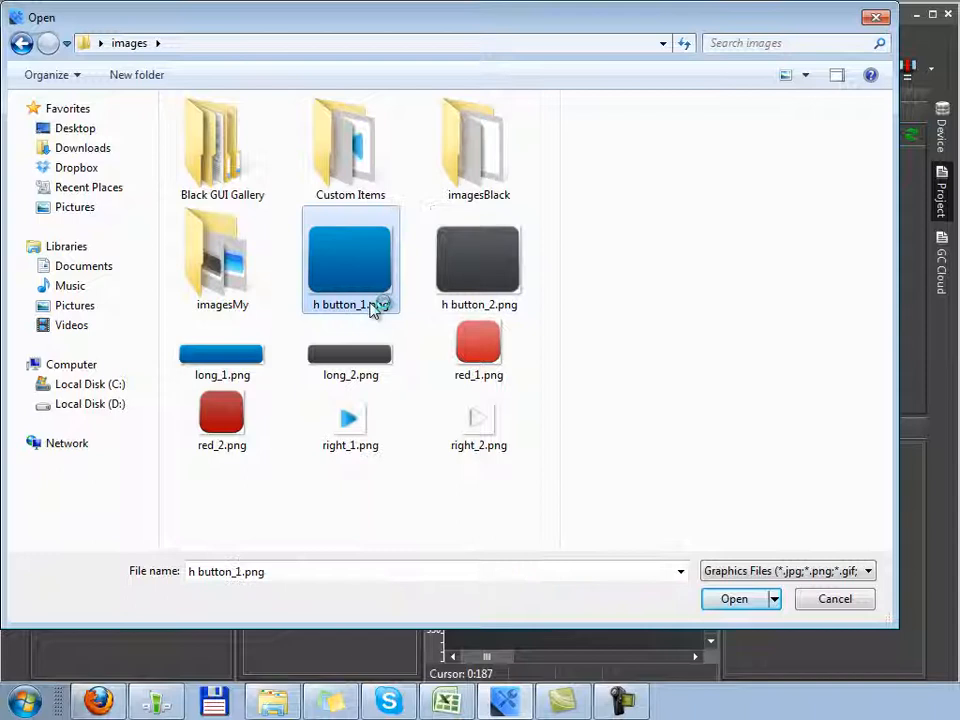
pyautogui.click(478, 260)
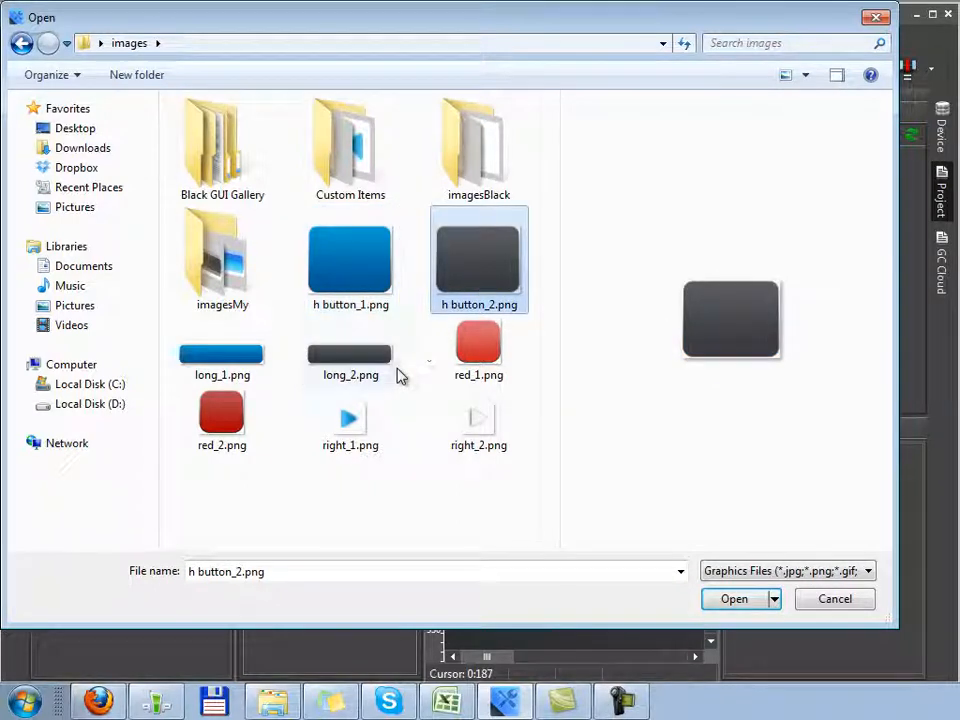
pyautogui.moveTo(350, 355)
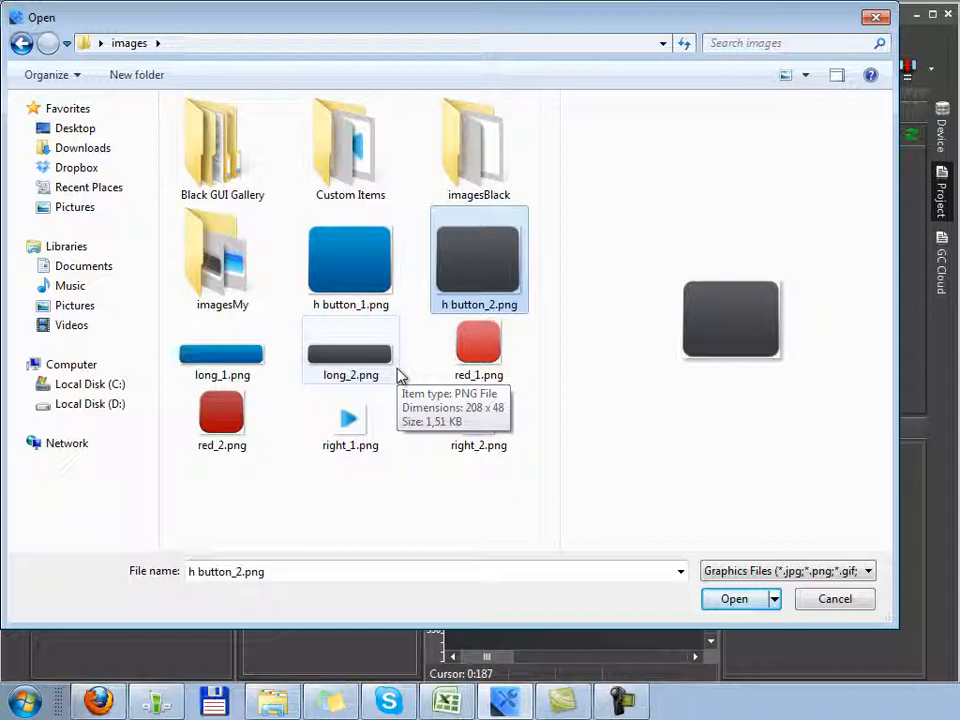
pyautogui.click(350, 260)
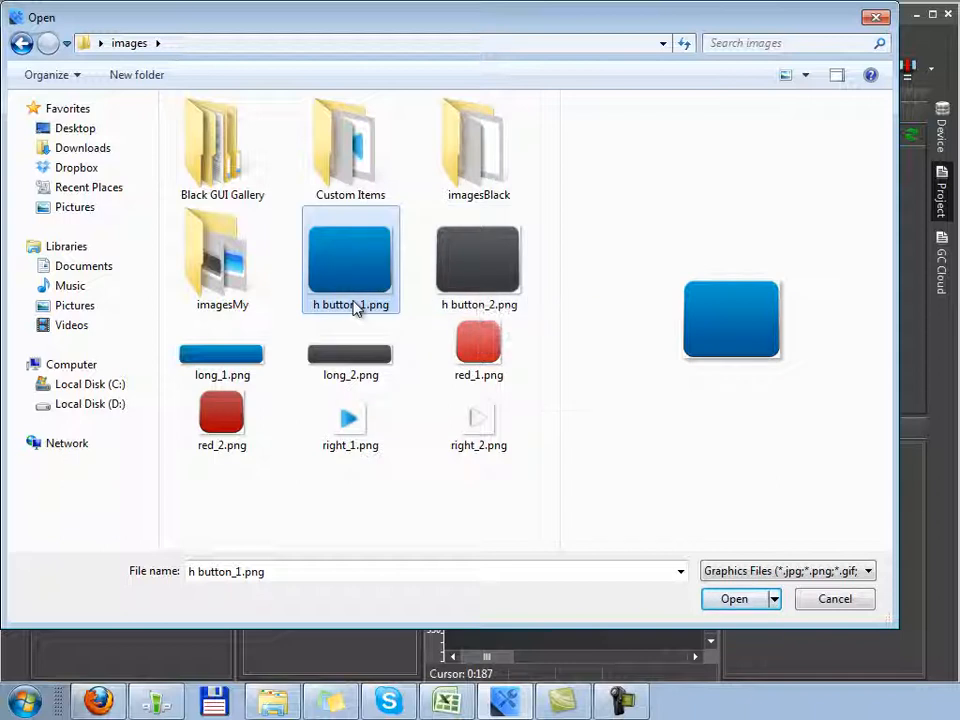
pyautogui.moveTo(350, 305)
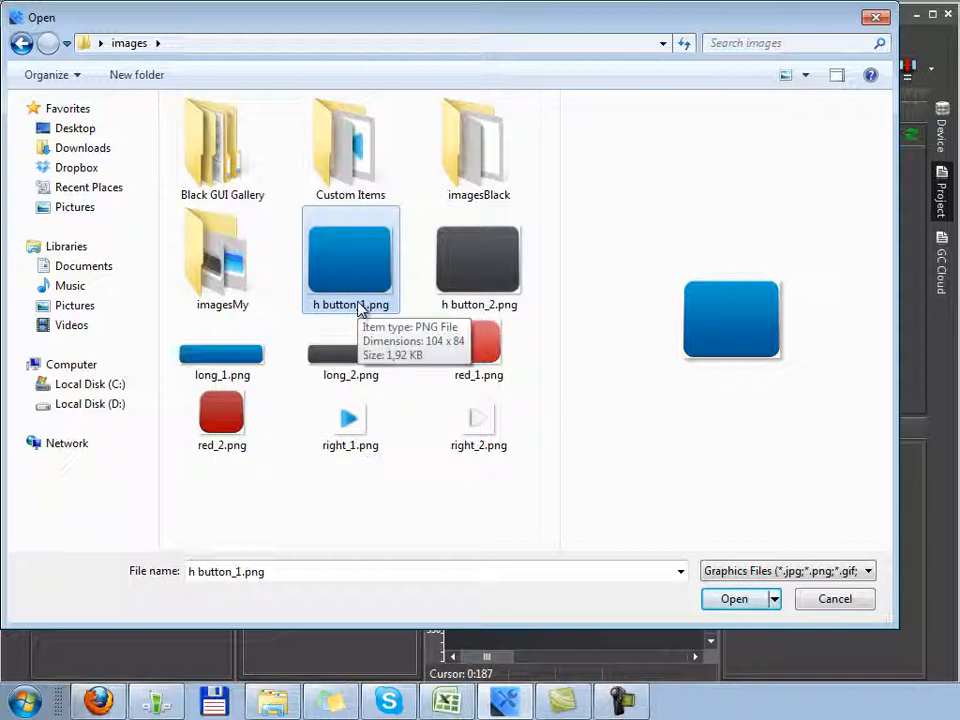
pyautogui.moveTo(350, 355)
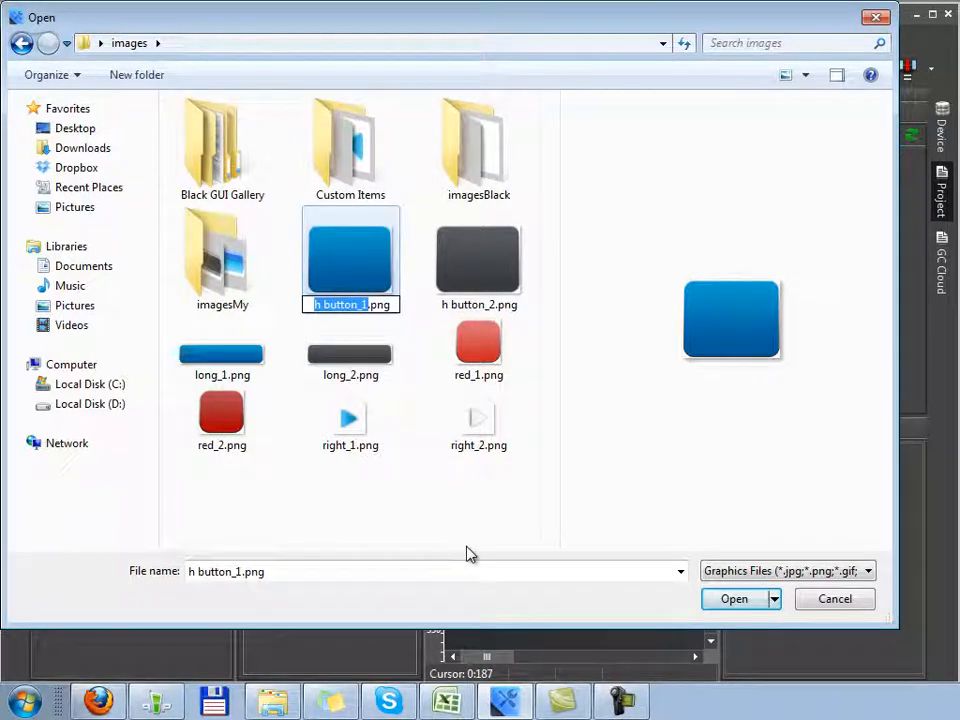
pyautogui.click(478, 260)
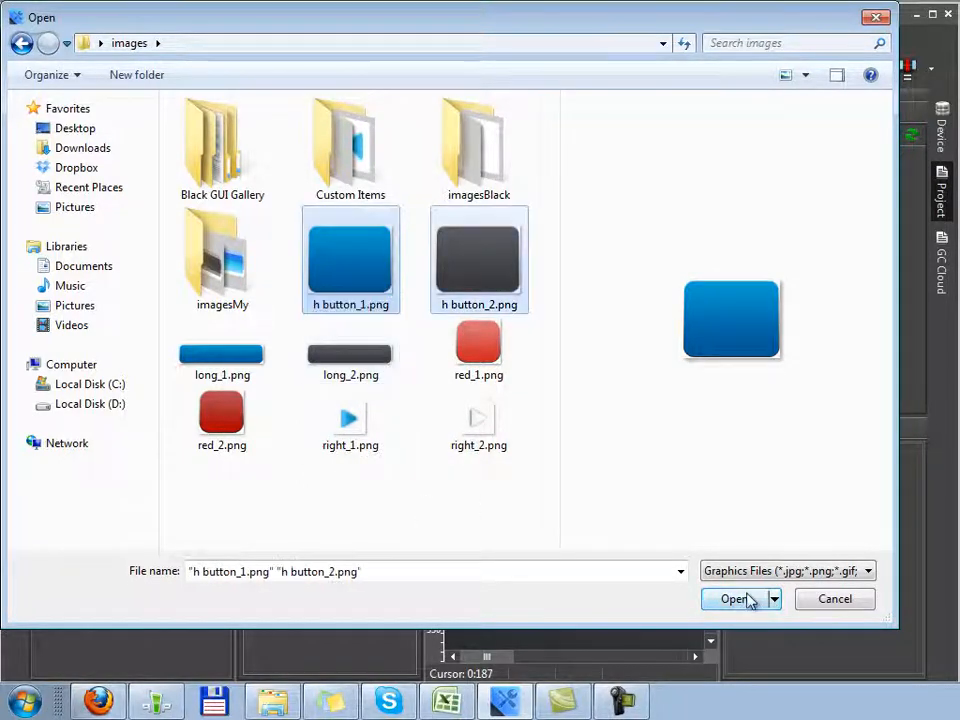
pyautogui.click(733, 598)
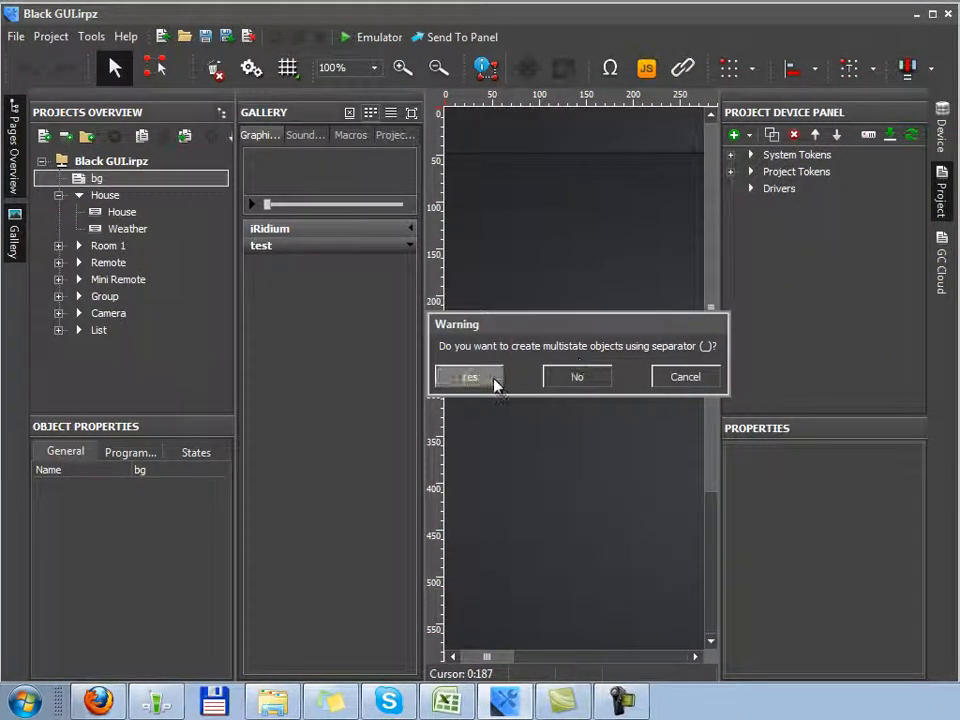
# Accept the multistate prompt, place the two-state h button on the page, and check its states.
pyautogui.click(469, 376)
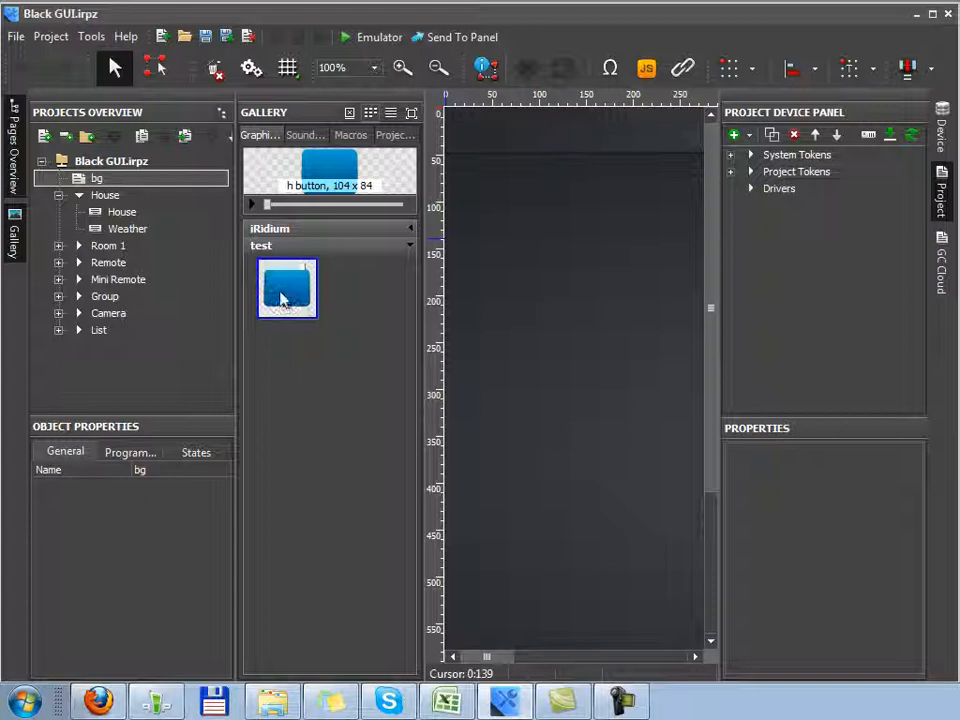
pyautogui.doubleClick(287, 288)
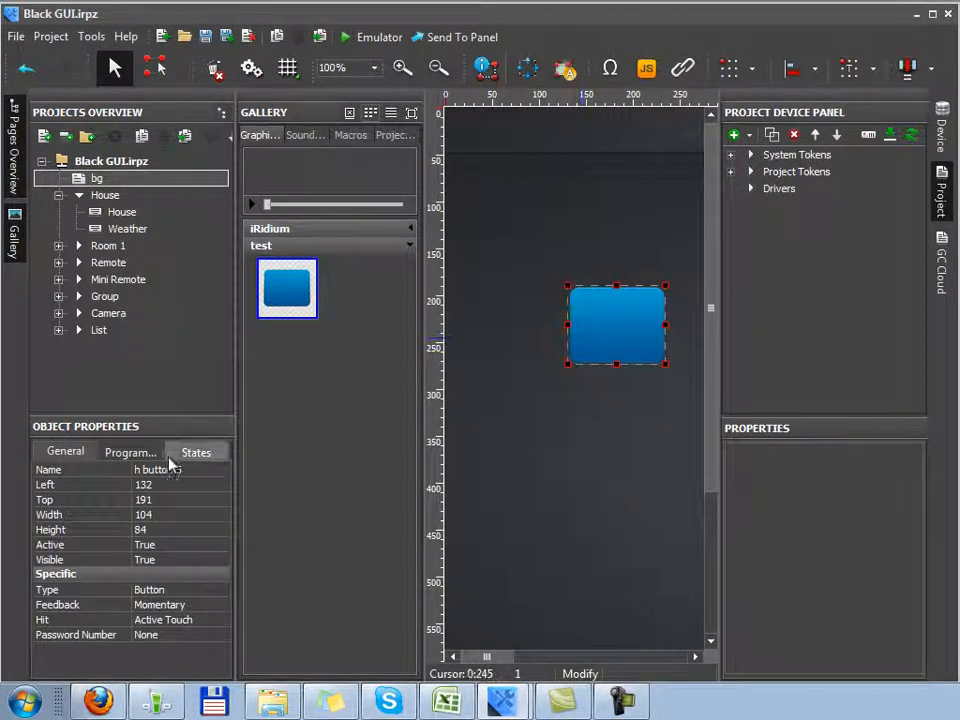
pyautogui.click(196, 451)
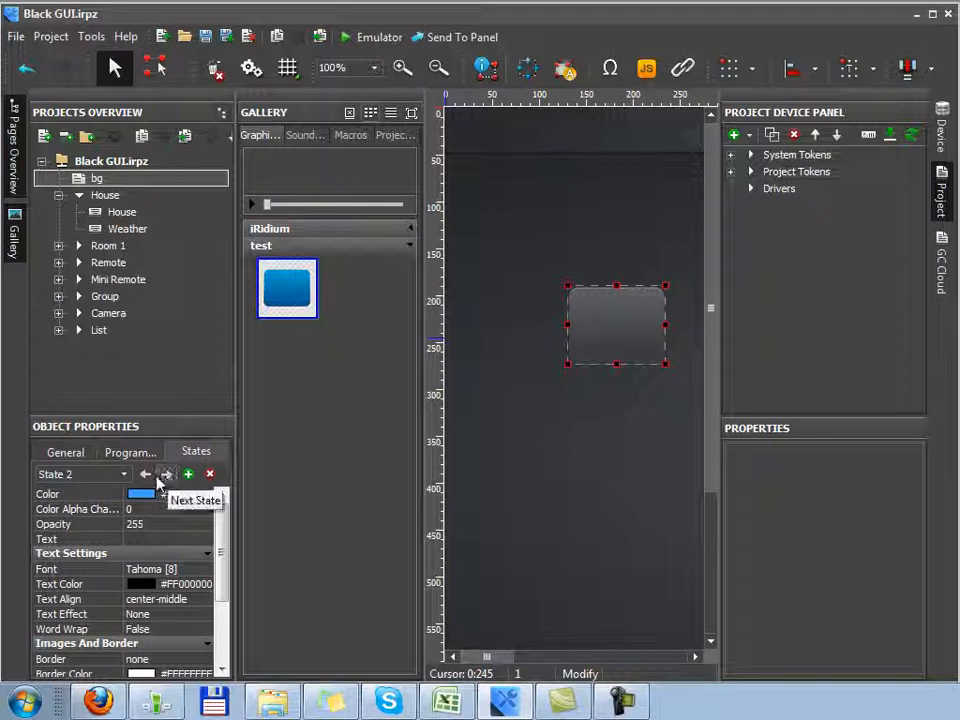
pyautogui.click(145, 474)
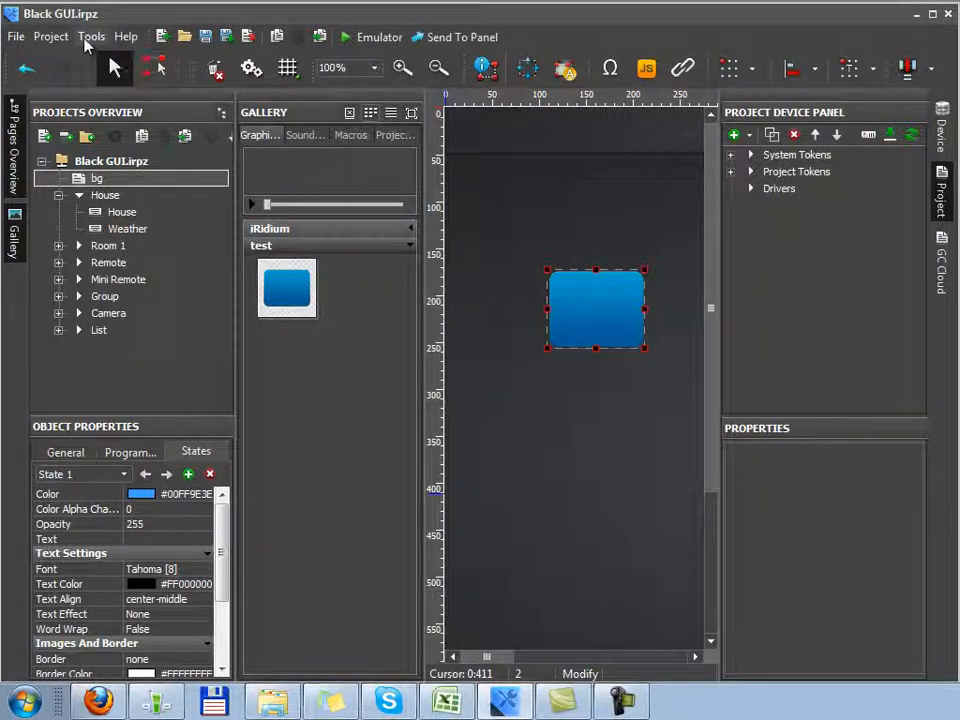
pyautogui.click(91, 37)
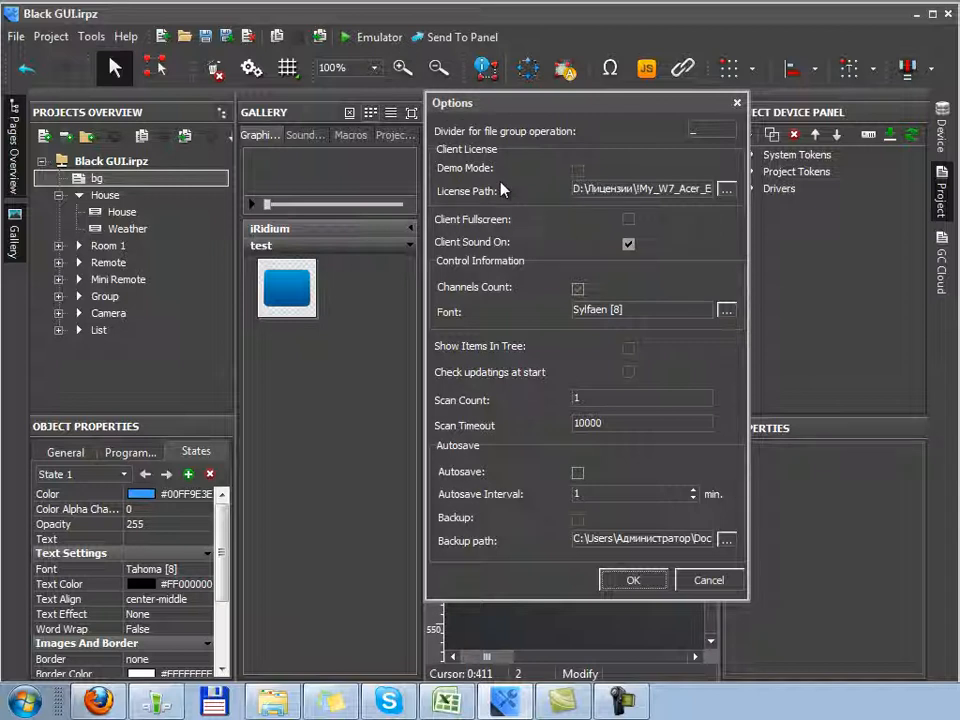
pyautogui.moveTo(595, 185)
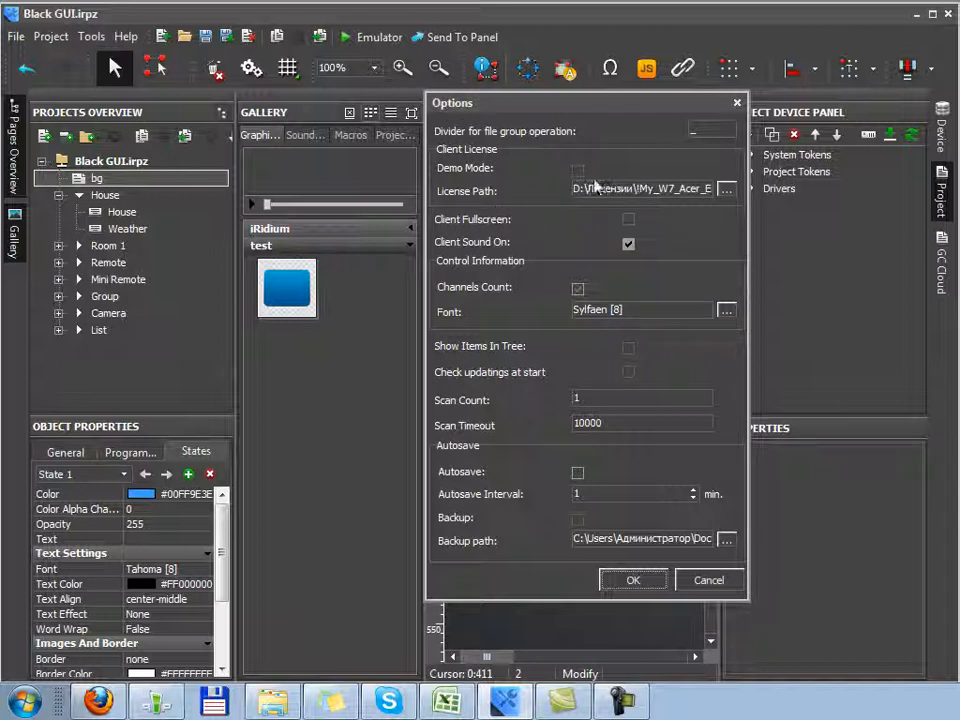
pyautogui.click(577, 170)
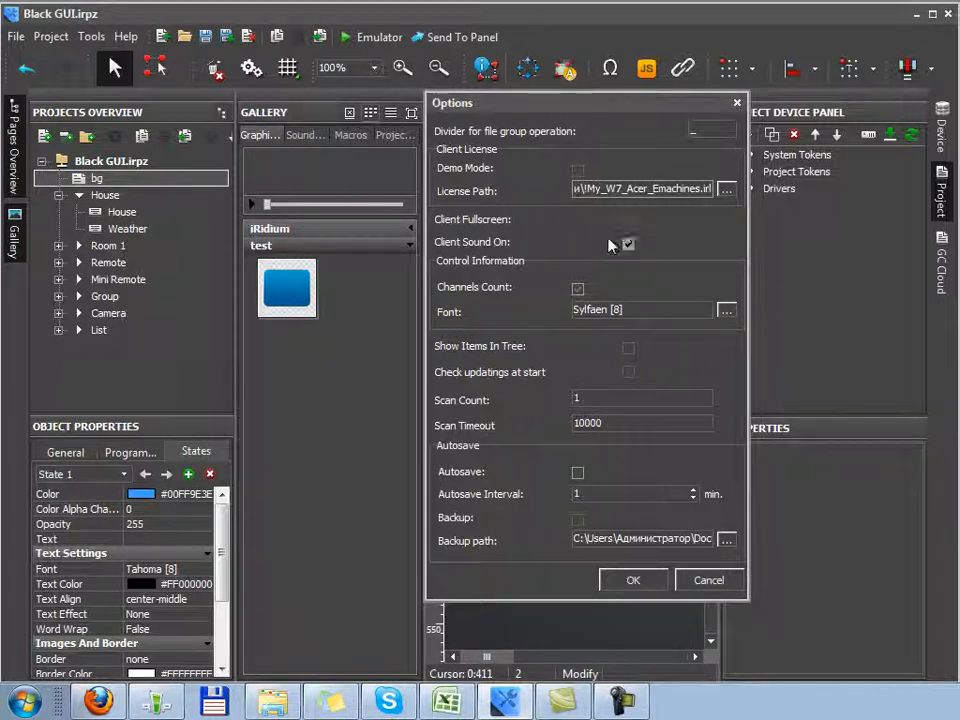
pyautogui.click(628, 219)
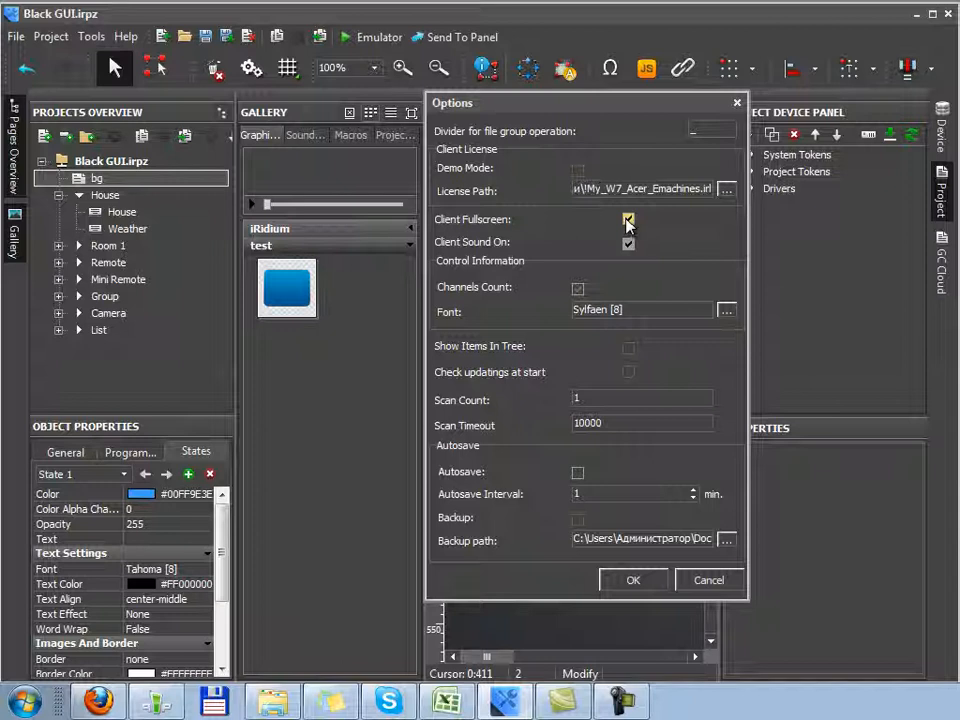
pyautogui.click(628, 219)
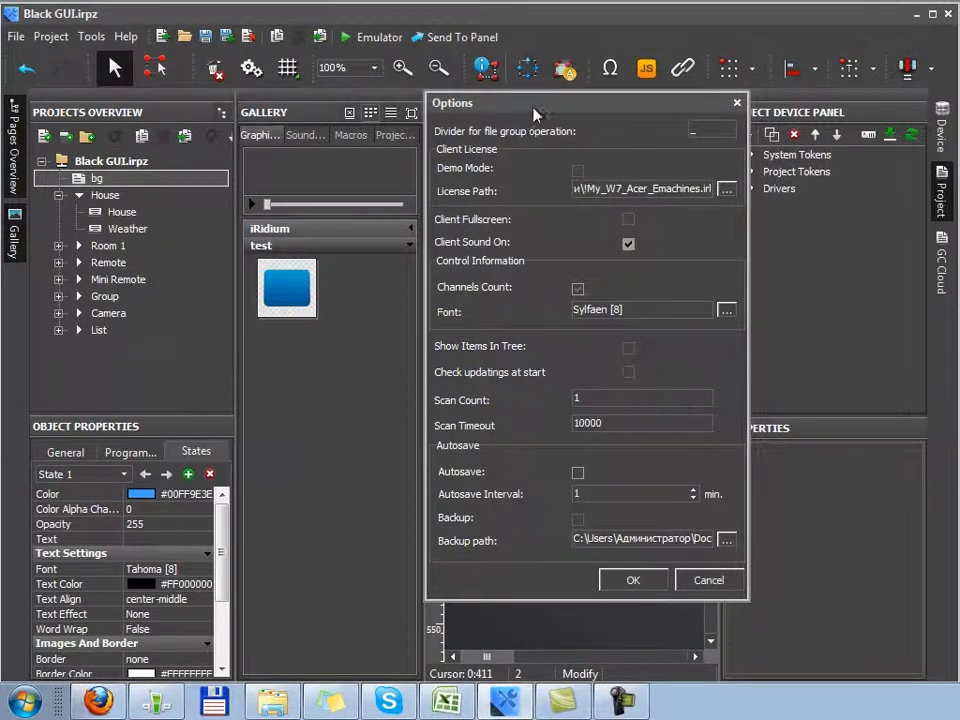
pyautogui.moveTo(535, 105); pyautogui.dragTo(435, 110)
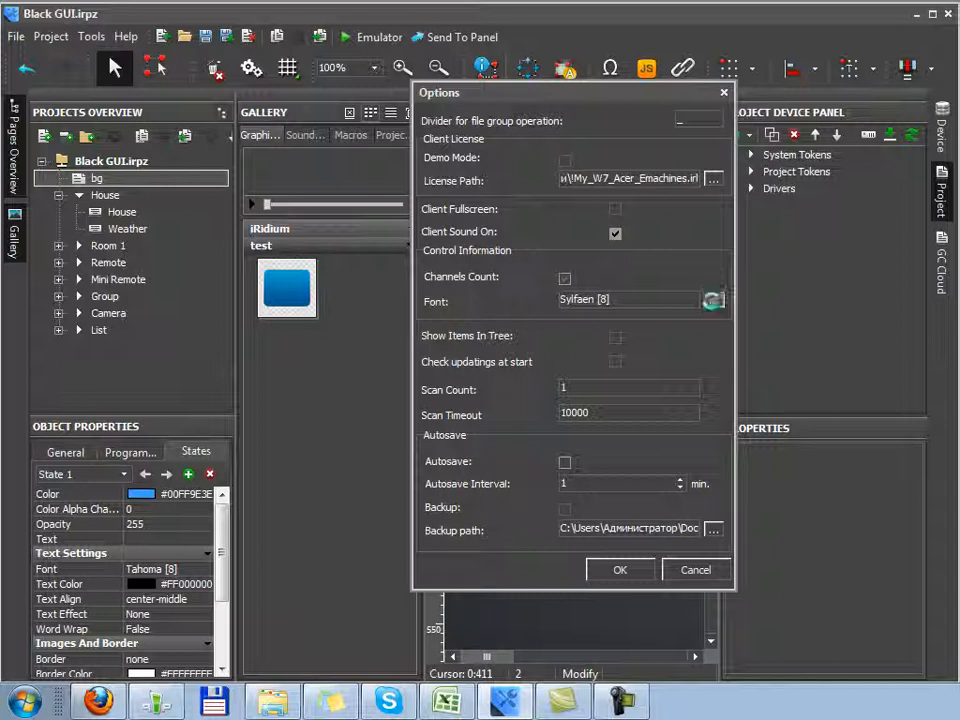
pyautogui.click(712, 299)
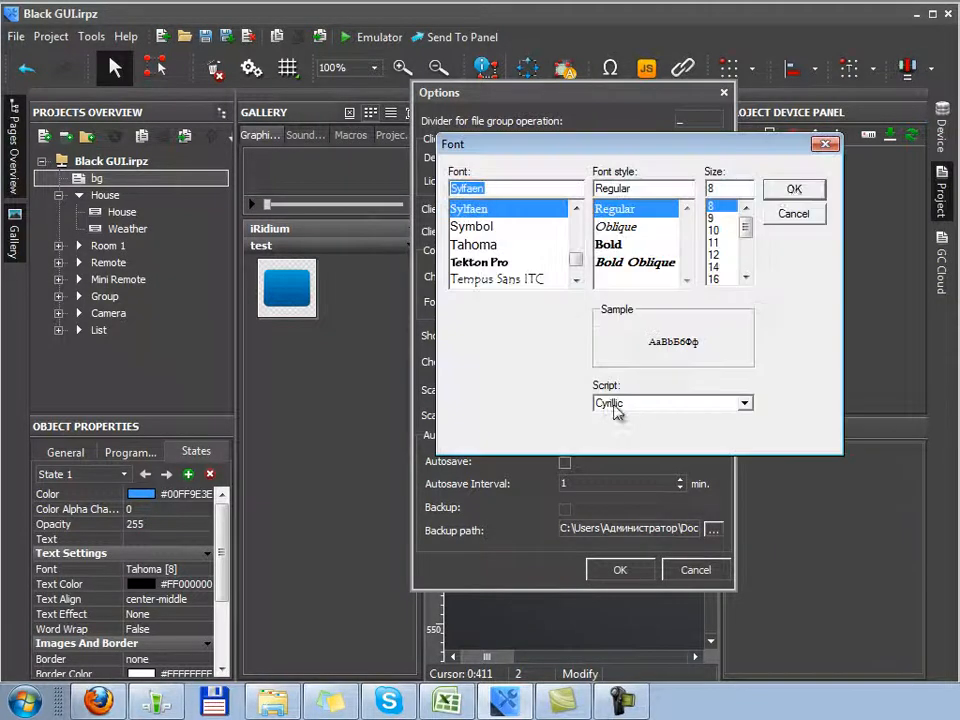
pyautogui.click(794, 189)
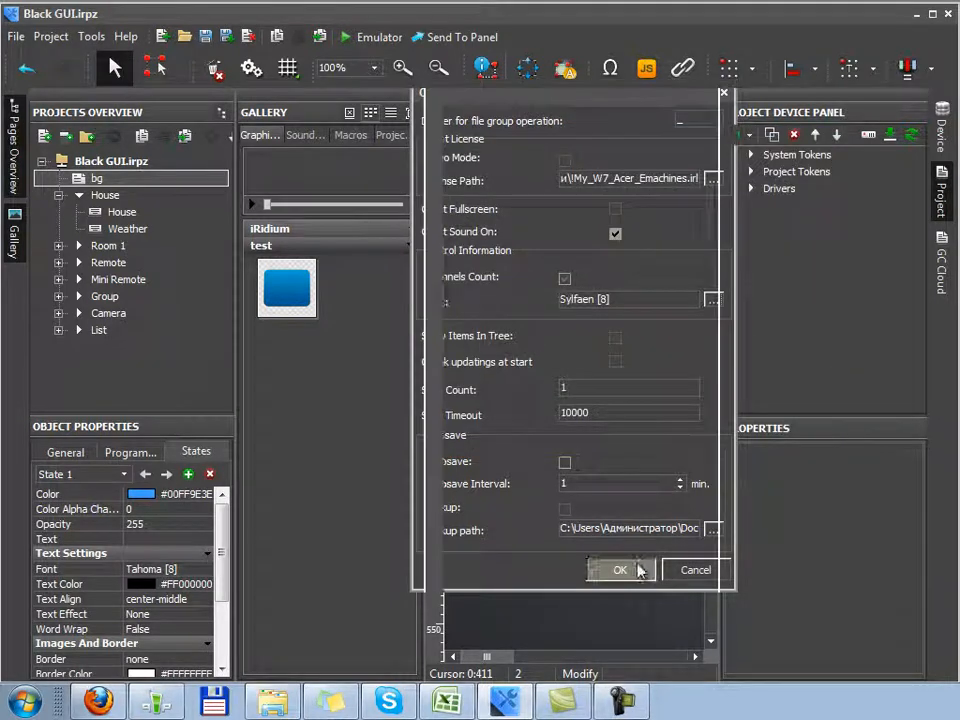
pyautogui.click(619, 570)
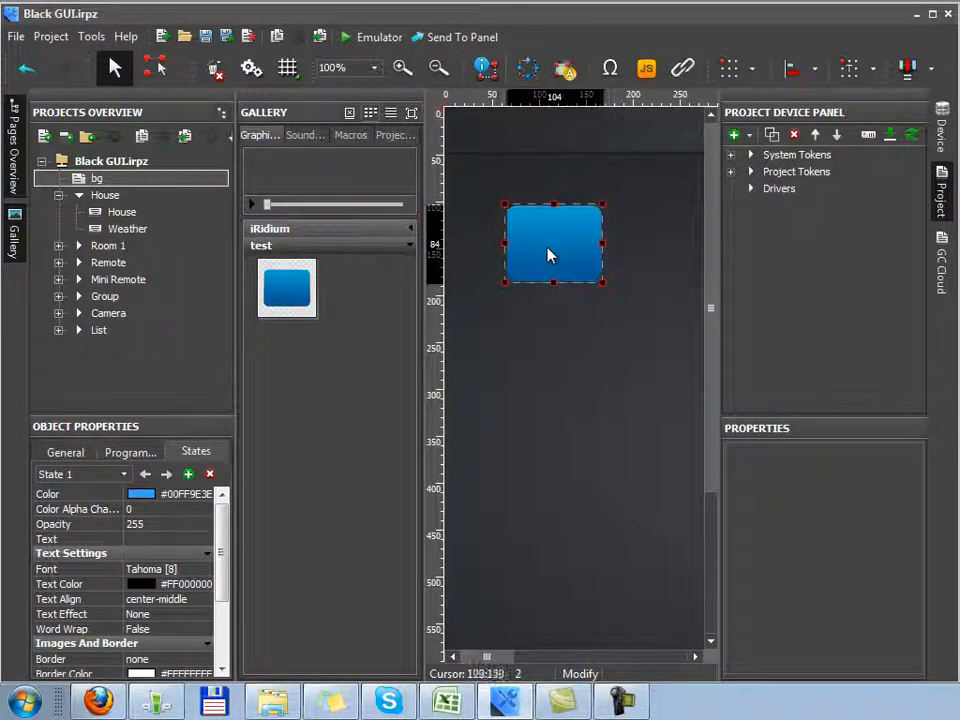
pyautogui.click(484, 67)
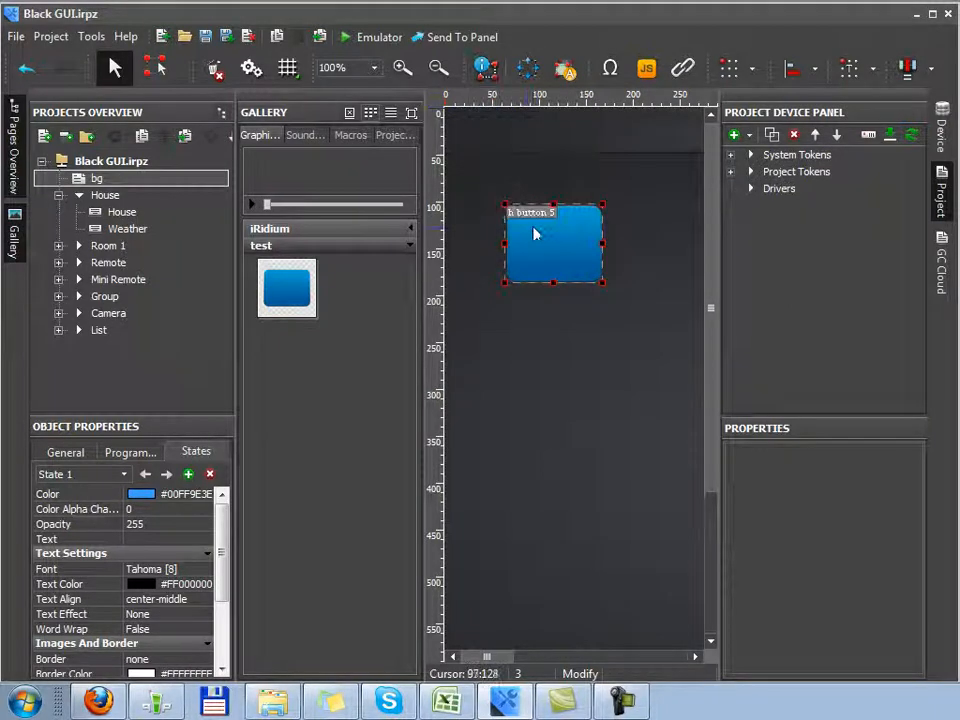
pyautogui.moveTo(530, 227)
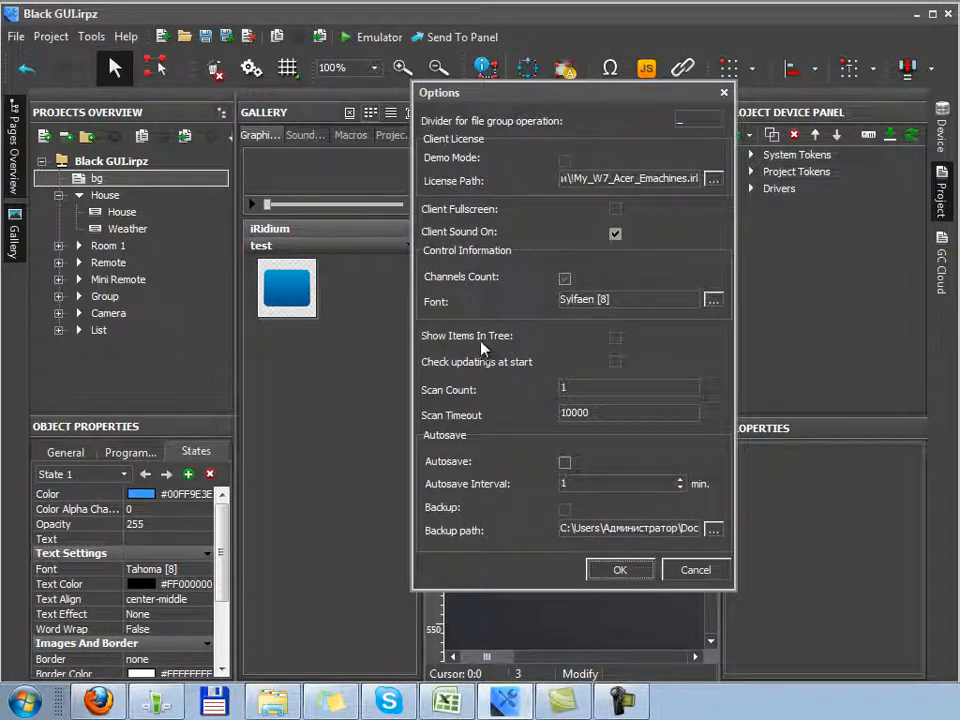
pyautogui.moveTo(600, 345)
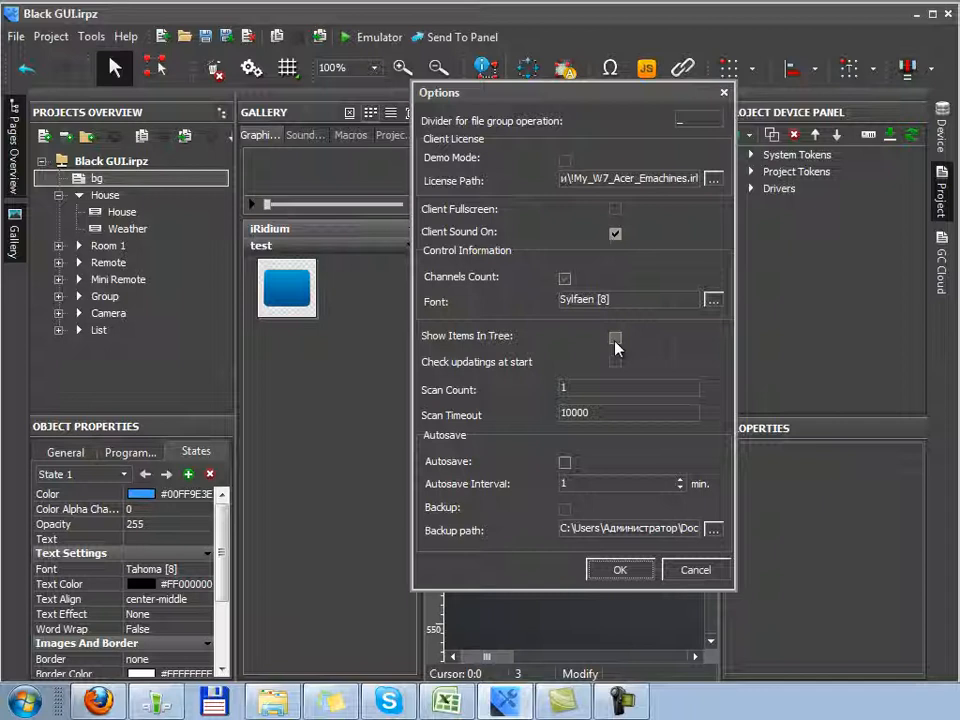
# Enable Show Items In Tree and expand bg to list Item 1 through Item 4.
pyautogui.click(615, 337)
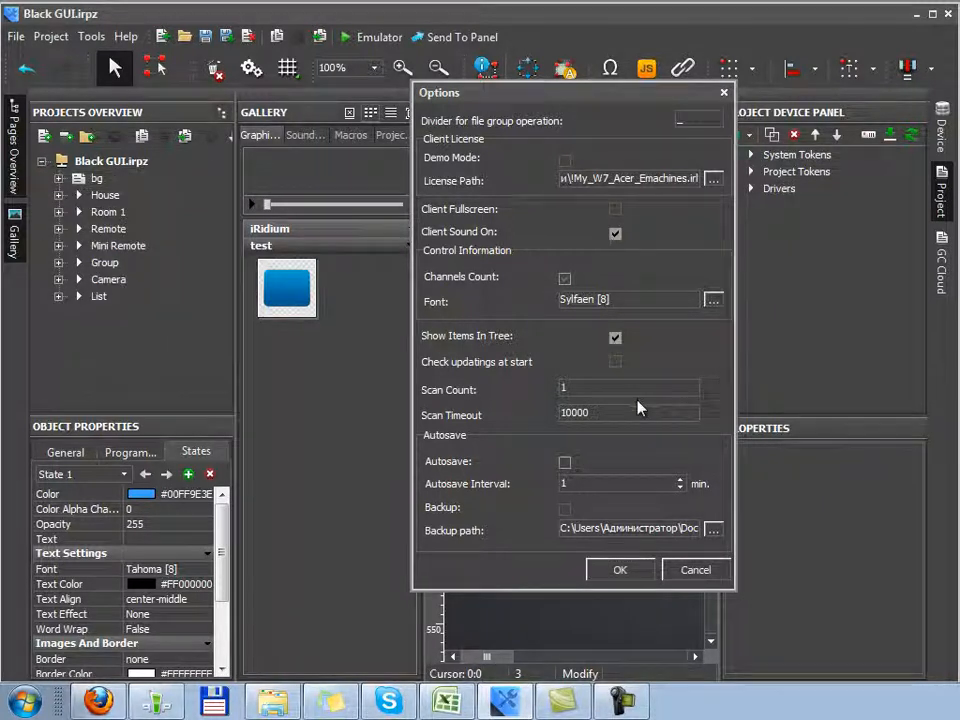
pyautogui.click(619, 569)
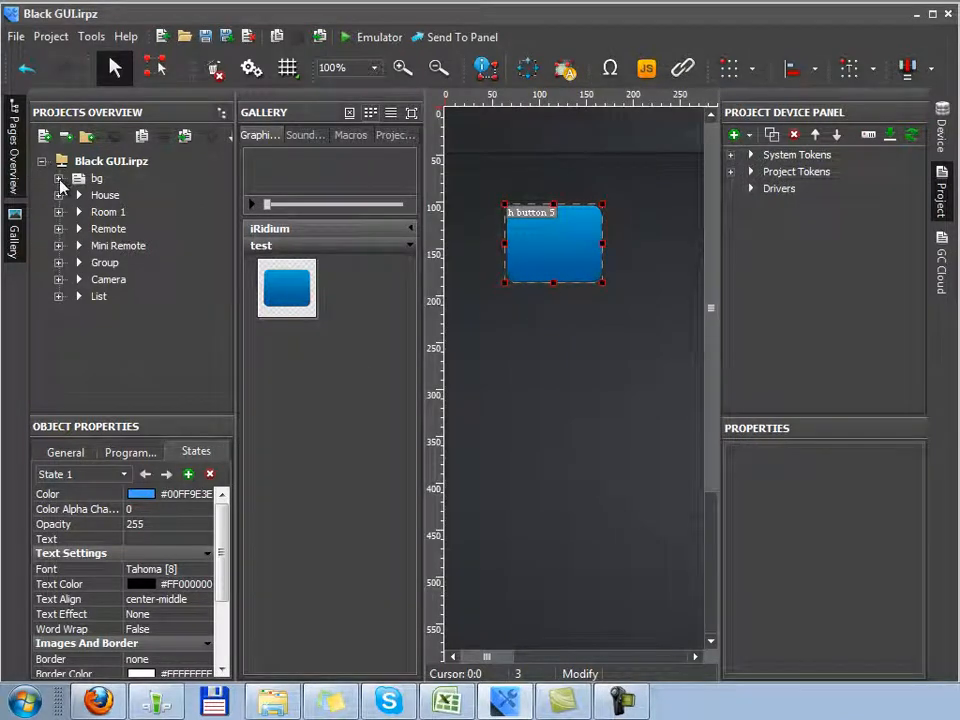
pyautogui.click(58, 178)
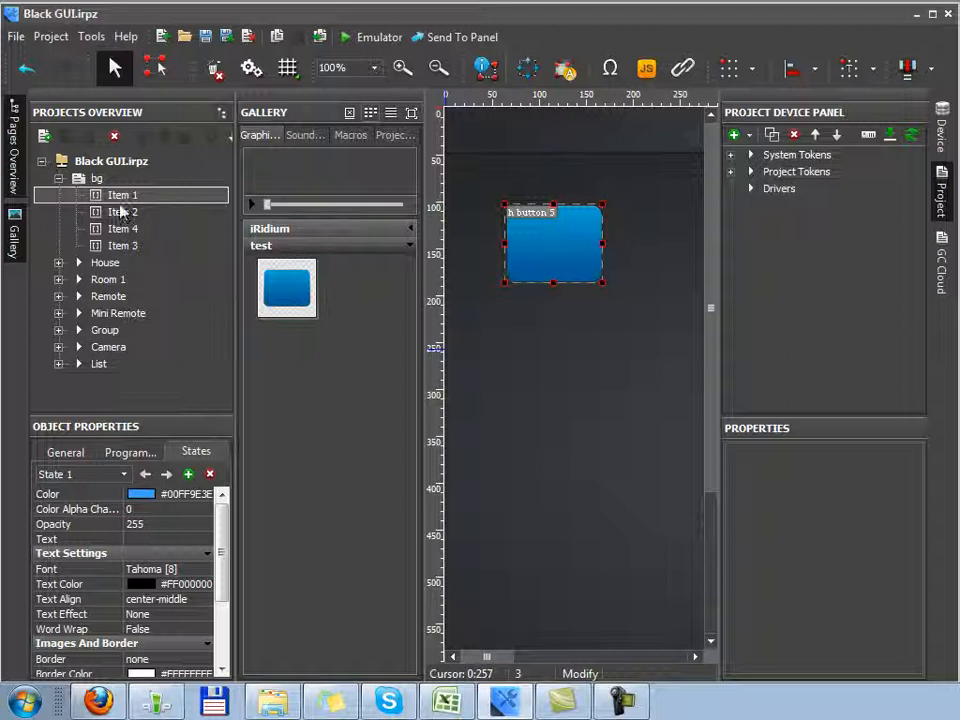
# Right-click a bg page item, then select the scan count value in Options.
pyautogui.rightClick(122, 195)
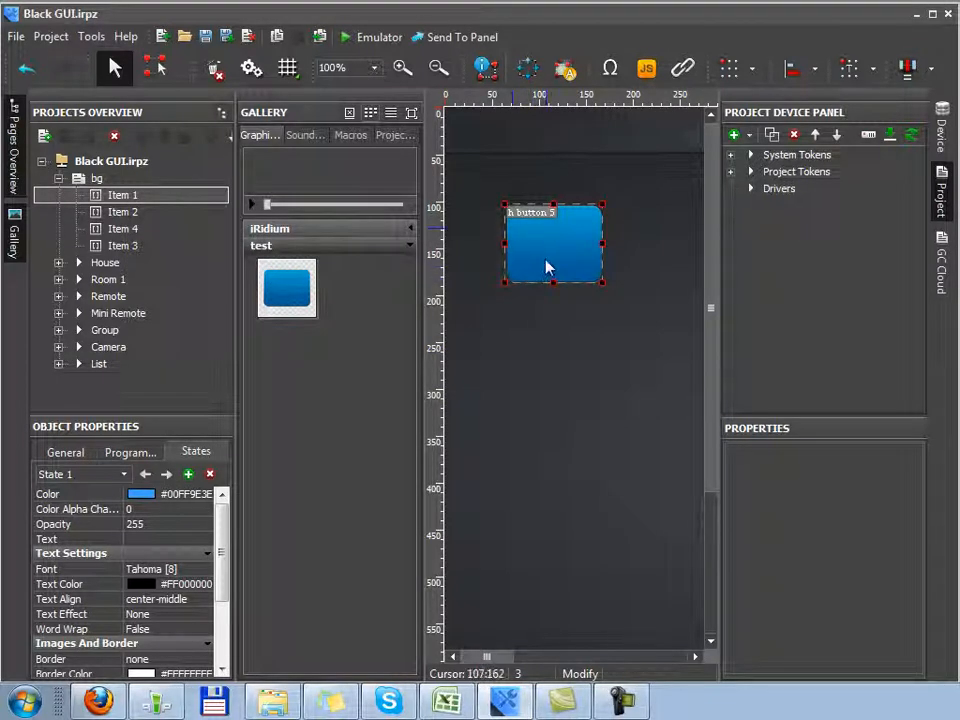
pyautogui.moveTo(508, 365)
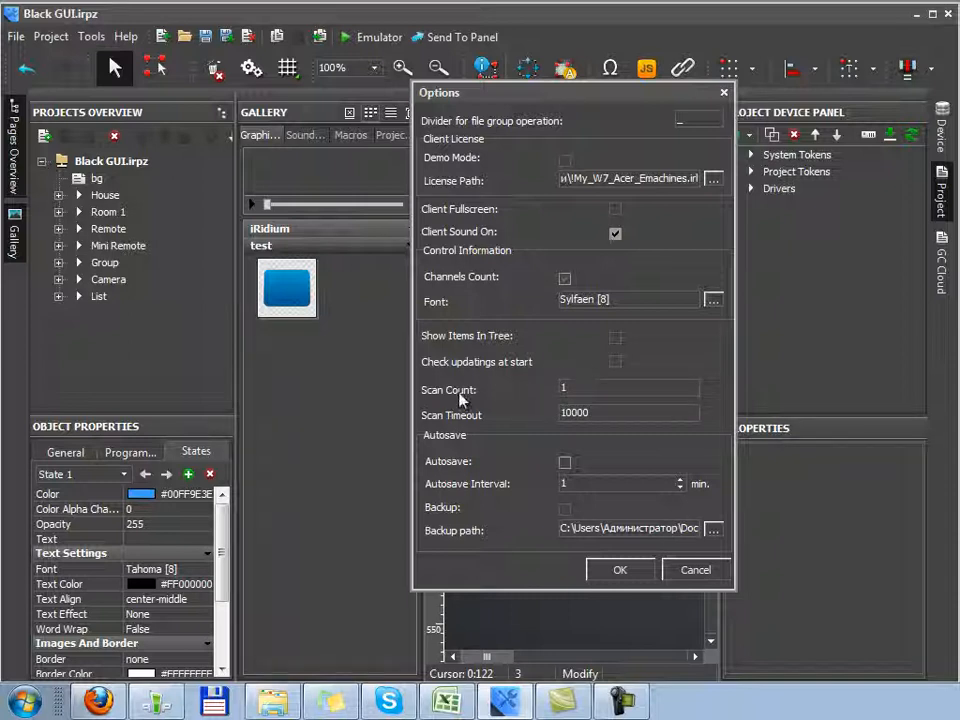
pyautogui.click(629, 388)
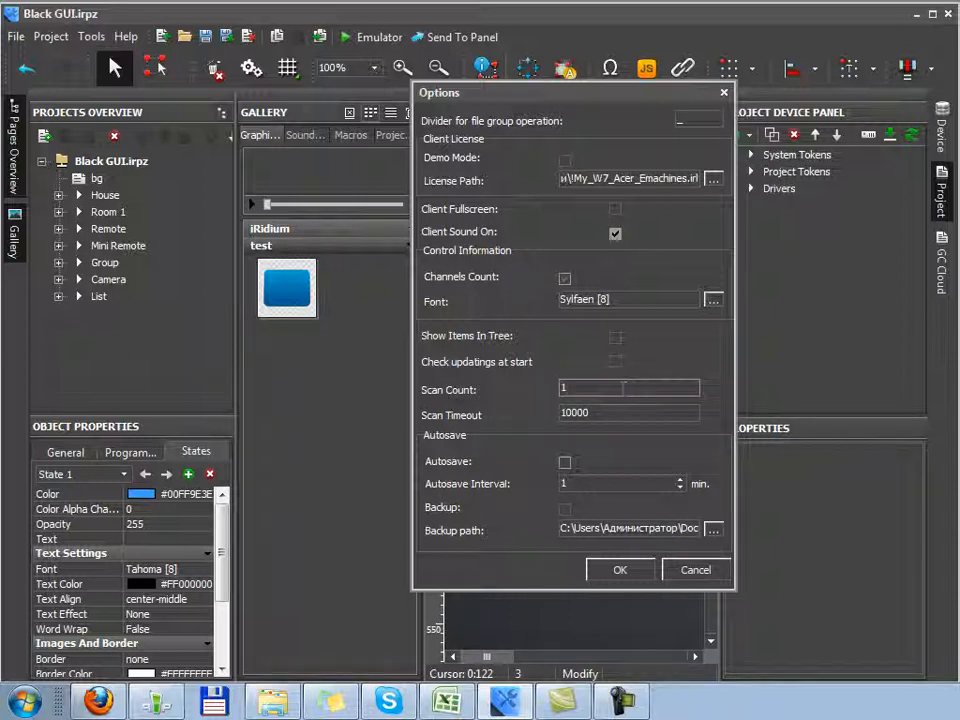
# Inspect the Backup path field, then cancel the Options dialog.
pyautogui.click(629, 413)
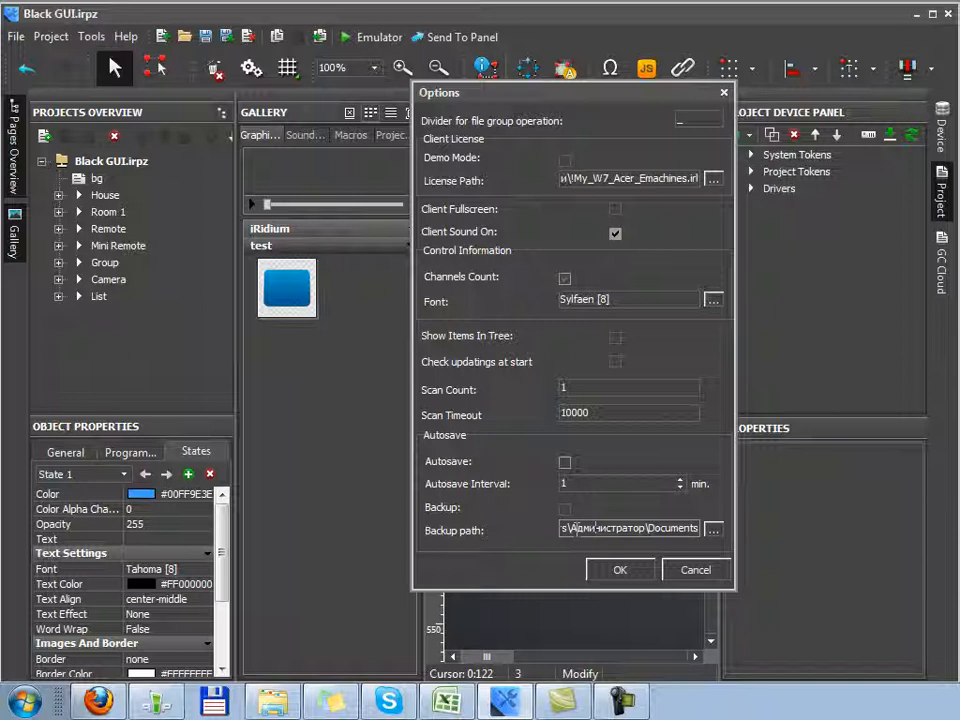
pyautogui.moveTo(696, 570)
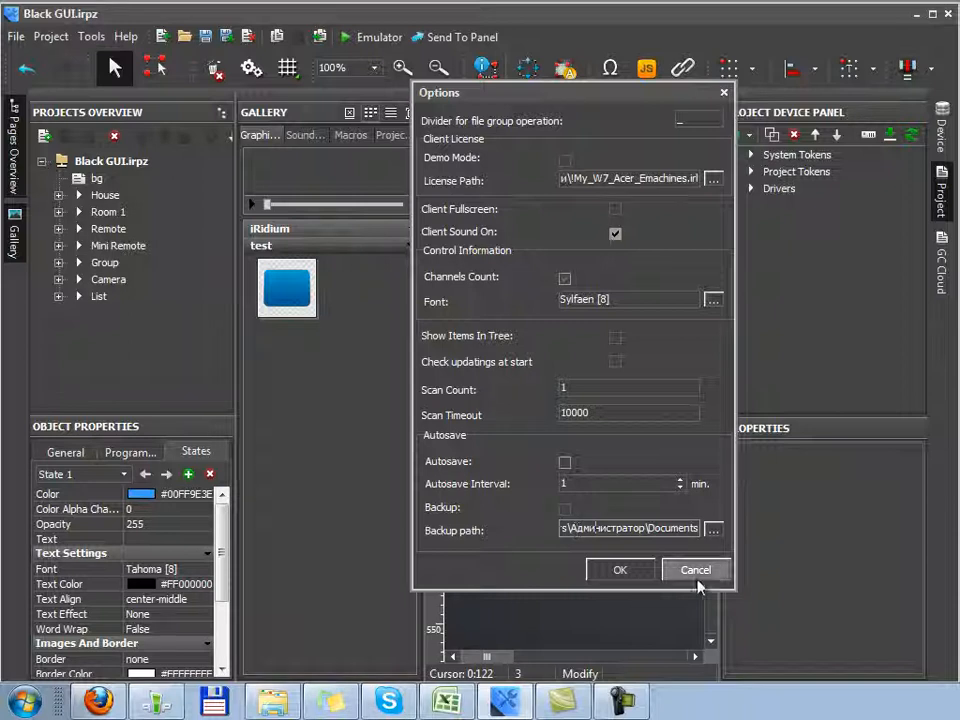
pyautogui.click(695, 570)
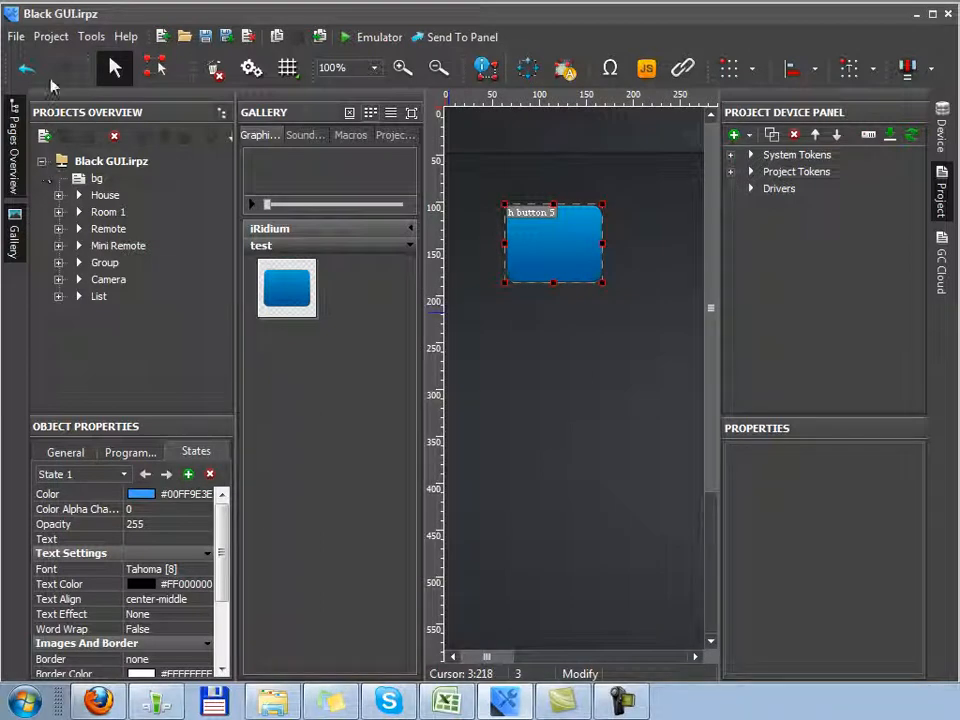
# Open the context menu of the Black GUI.irpz project root.
pyautogui.click(50, 37)
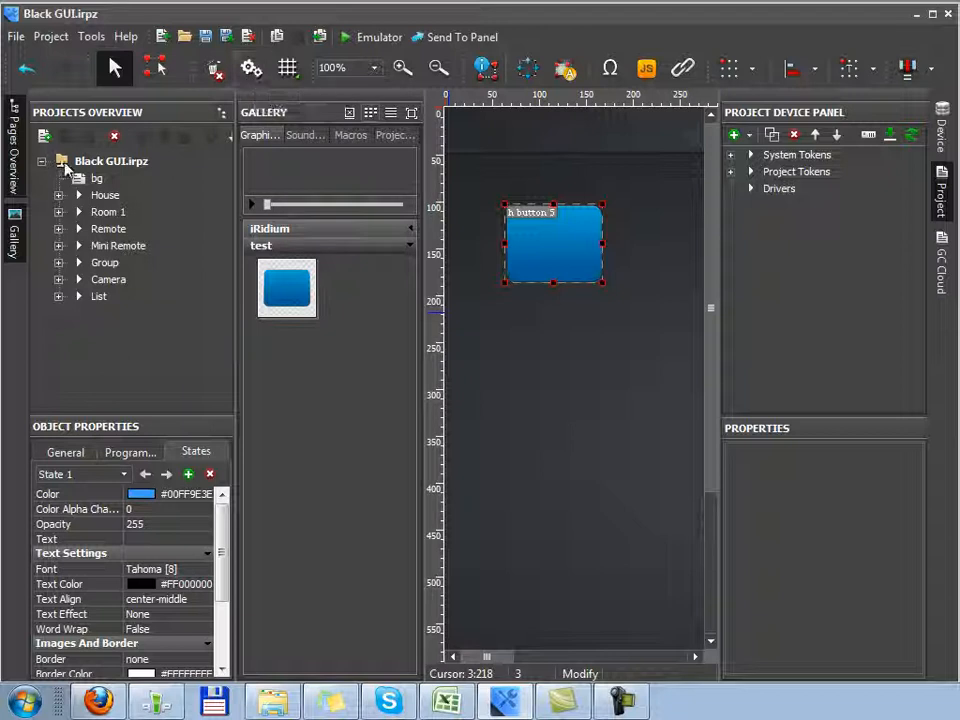
pyautogui.rightClick(111, 161)
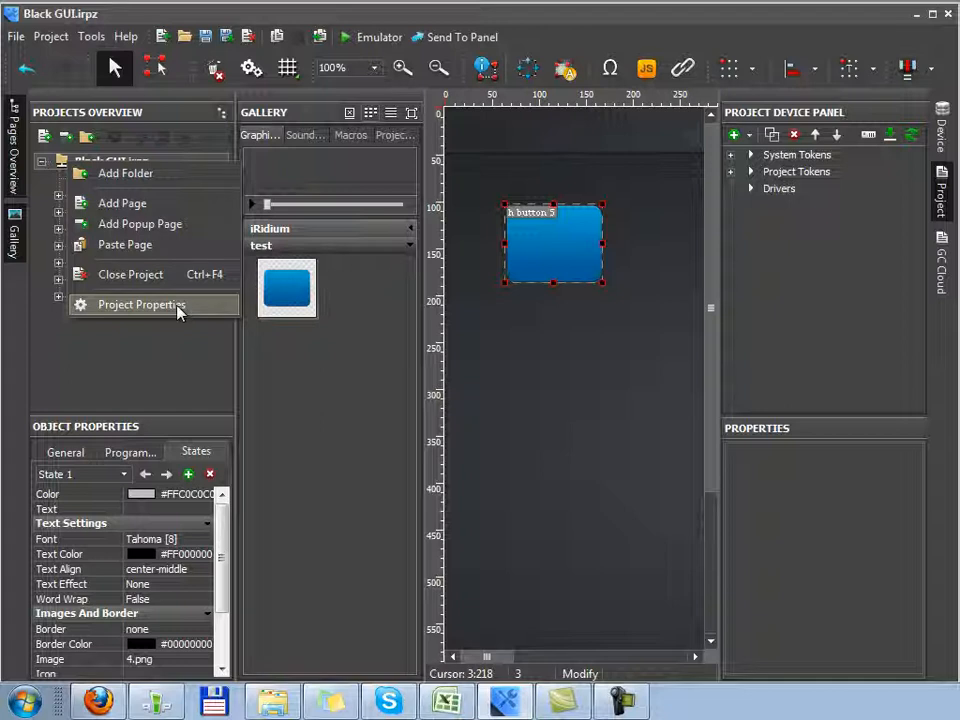
pyautogui.click(141, 304)
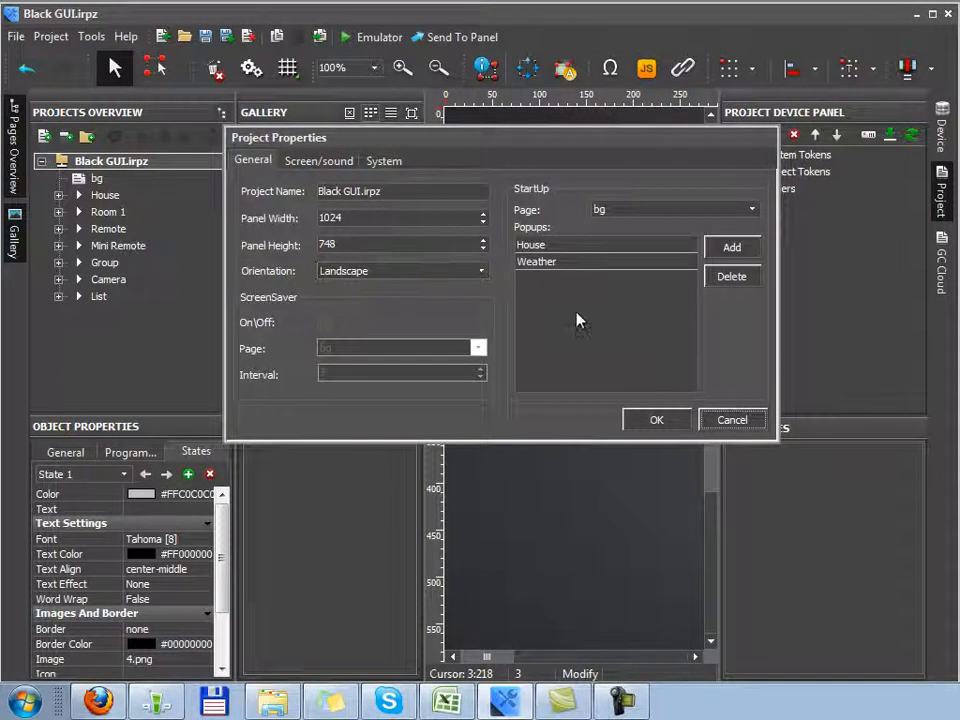
pyautogui.moveTo(565, 318)
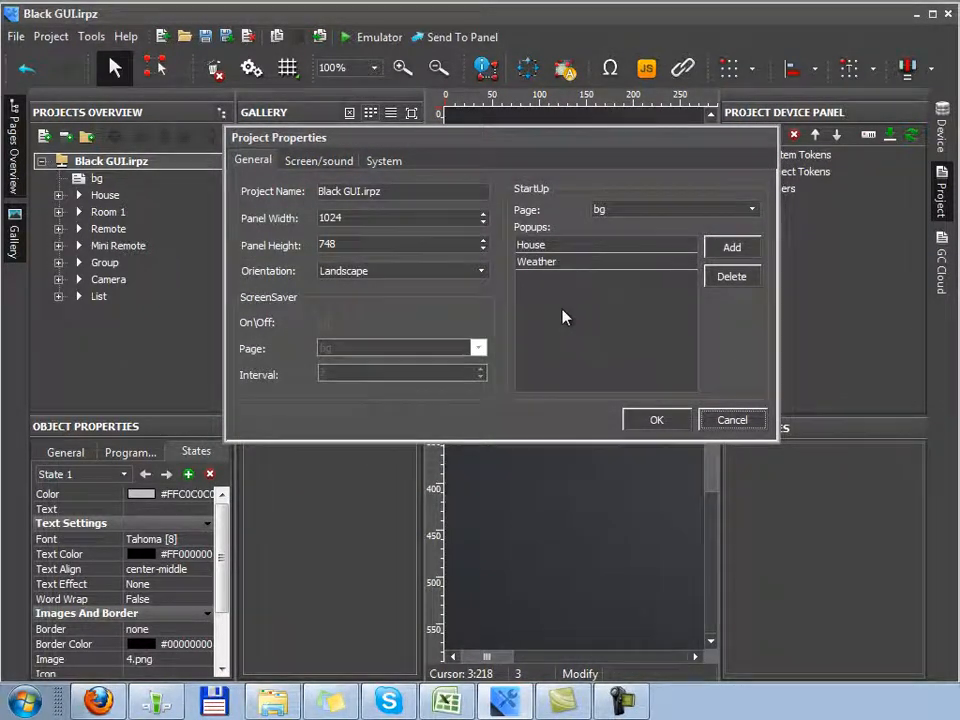
pyautogui.click(400, 217)
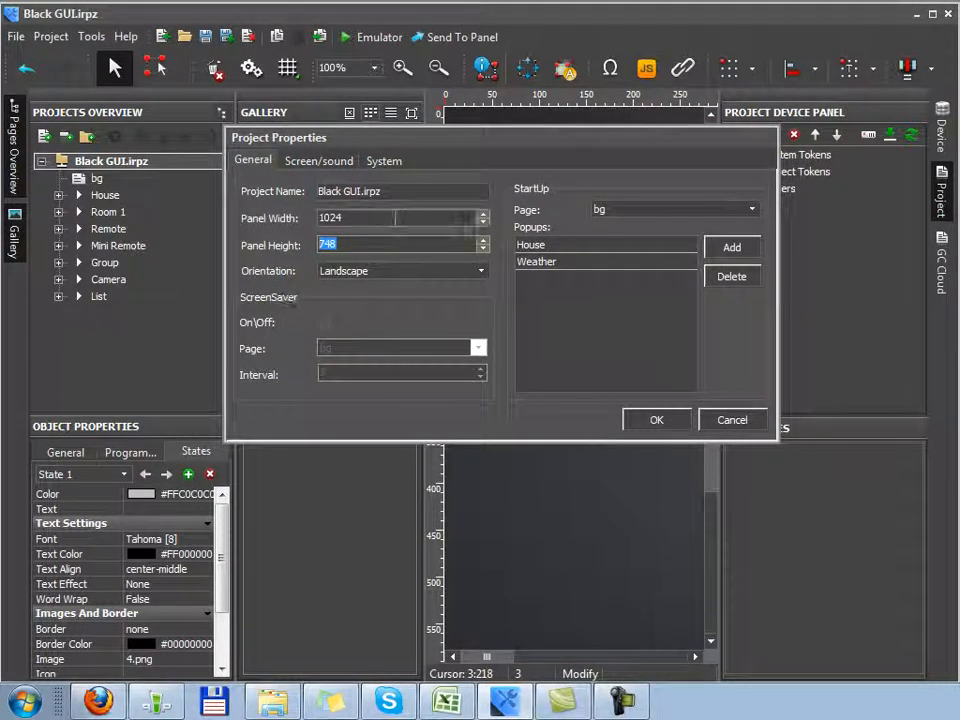
pyautogui.click(400, 217)
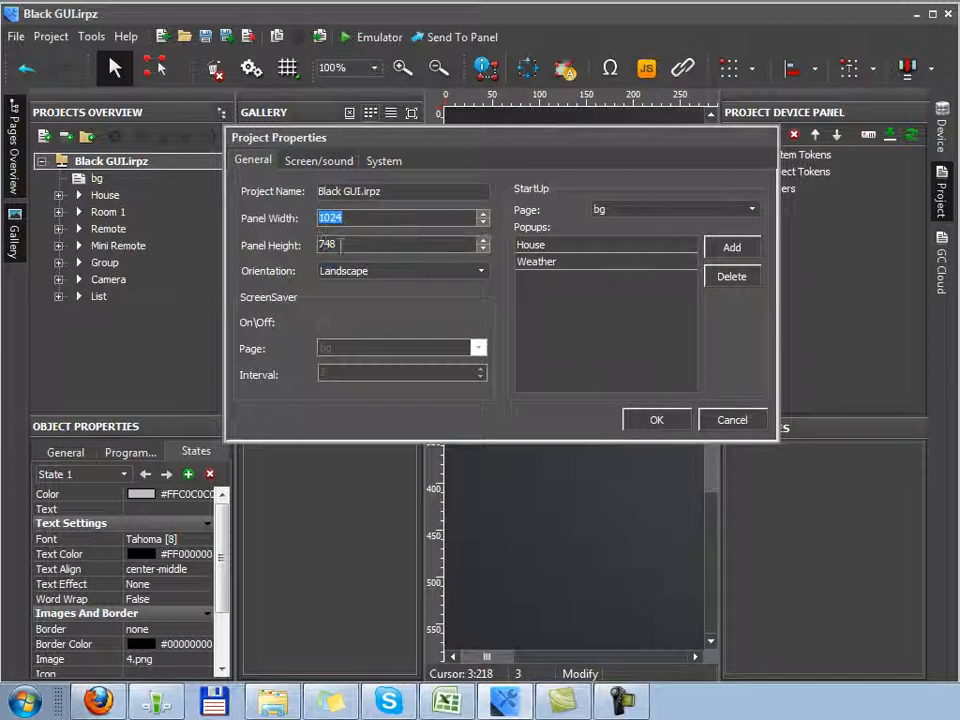
pyautogui.click(400, 244)
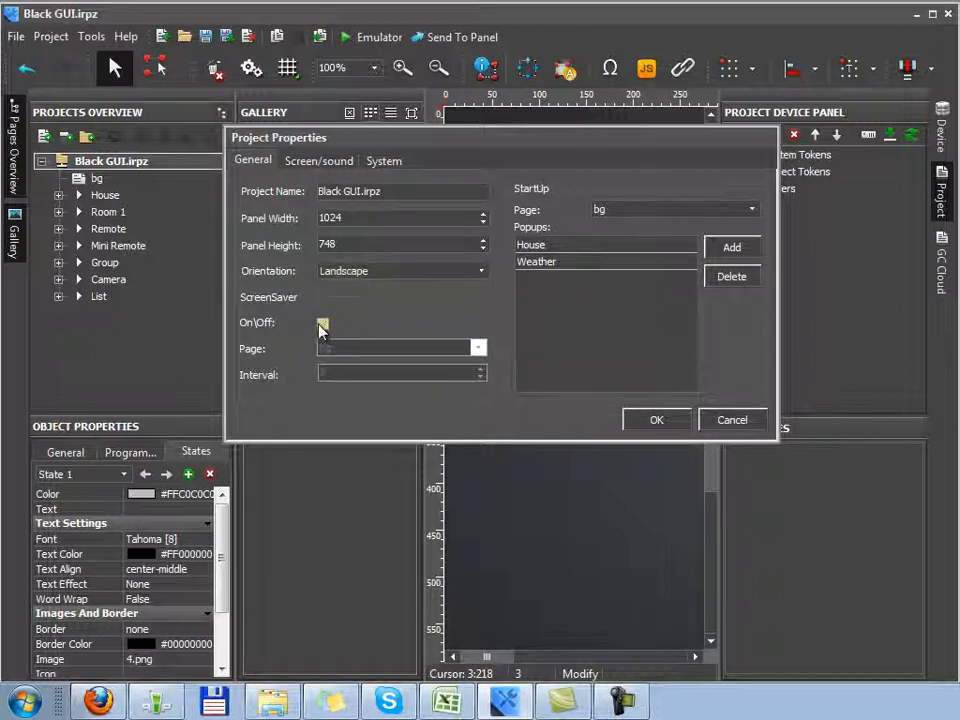
# Enable the screensaver on page bg with interval 20 and pick the Weather popup.
pyautogui.click(323, 322)
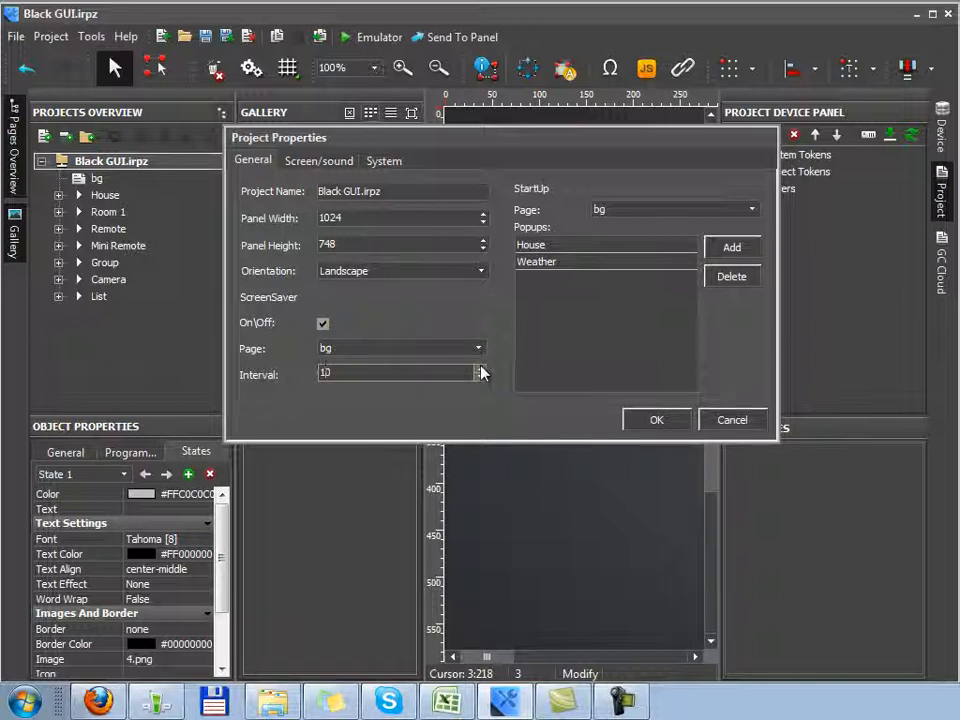
pyautogui.click(481, 369)
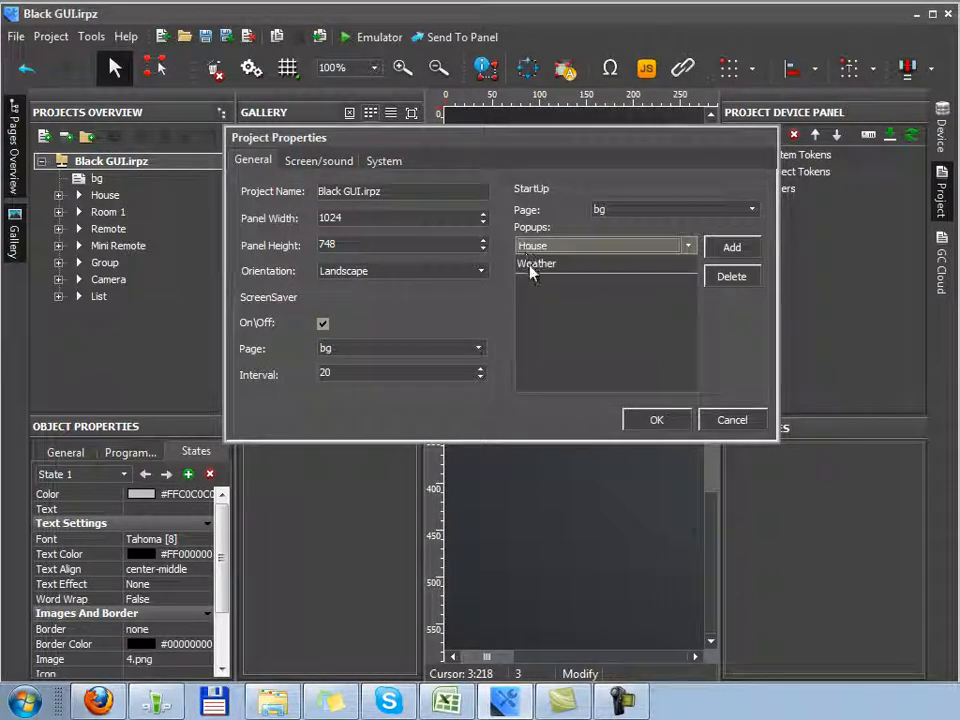
pyautogui.click(536, 245)
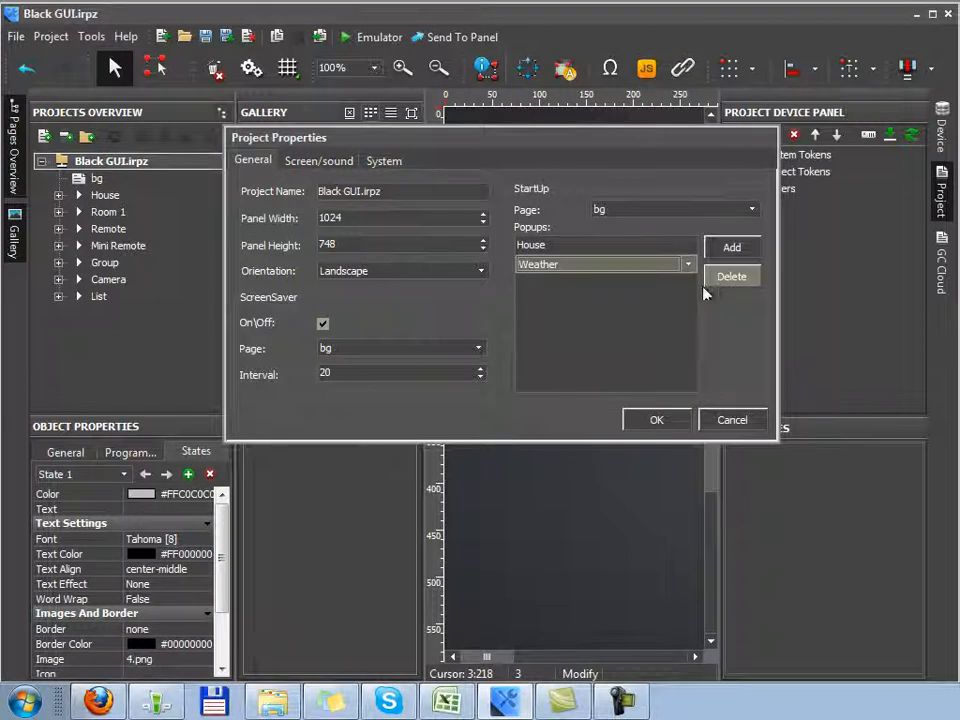
pyautogui.click(318, 160)
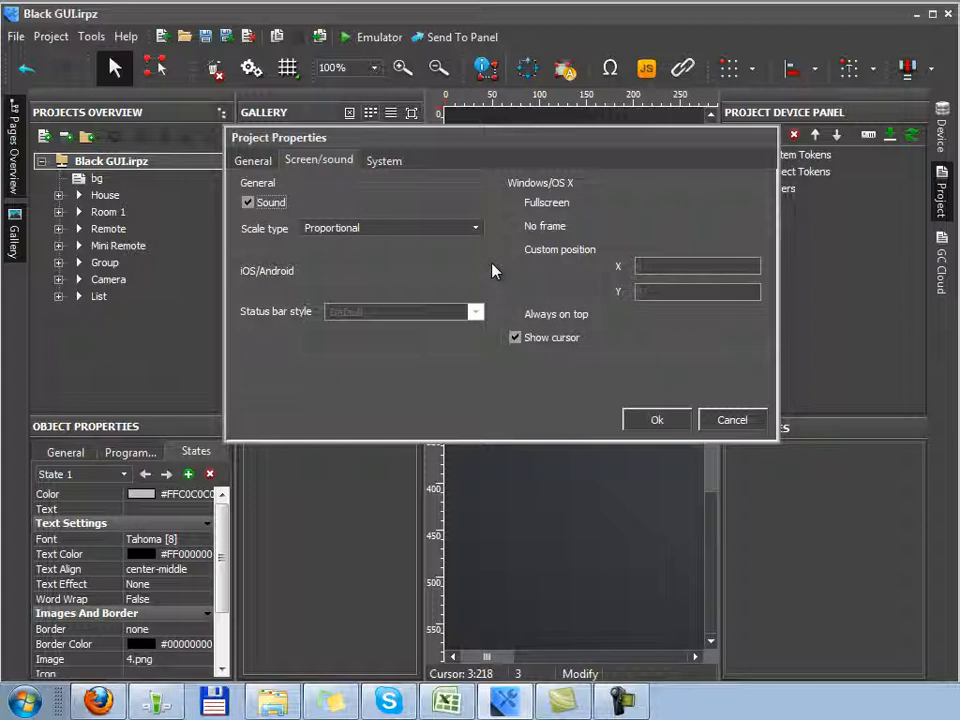
# Toggle Sound, Fullscreen, Custom position and Always on top back to sound-only.
pyautogui.click(248, 202)
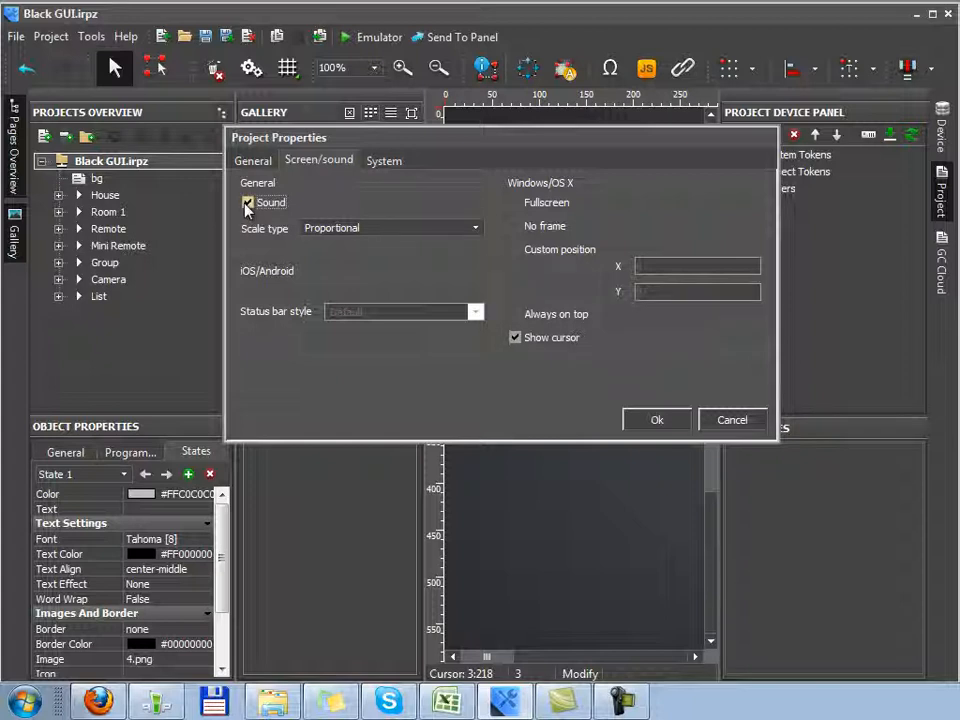
pyautogui.click(247, 202)
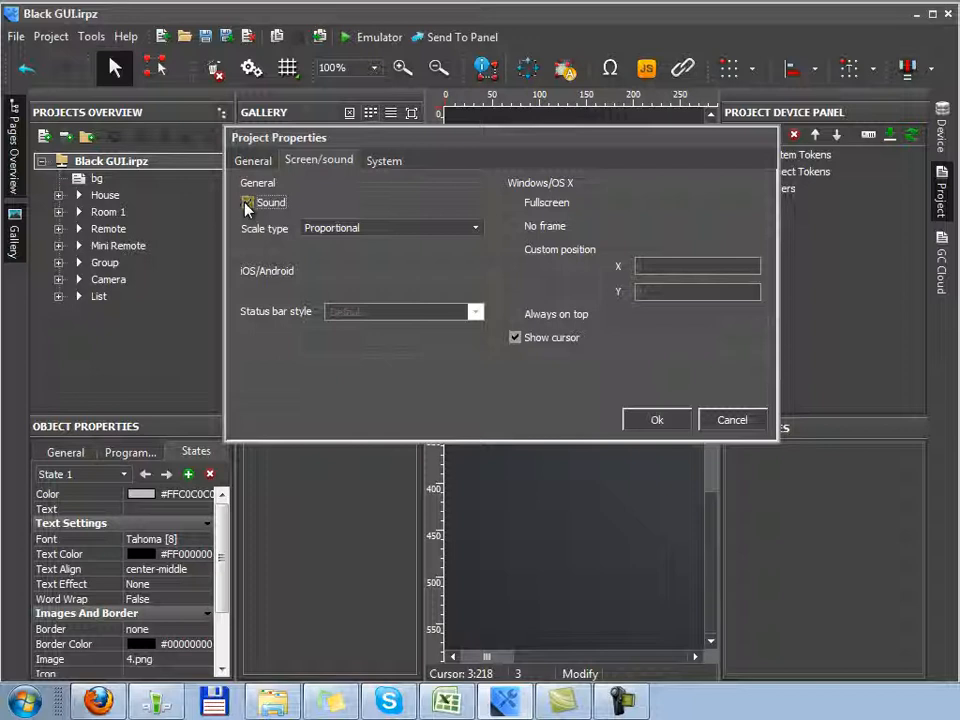
pyautogui.click(248, 202)
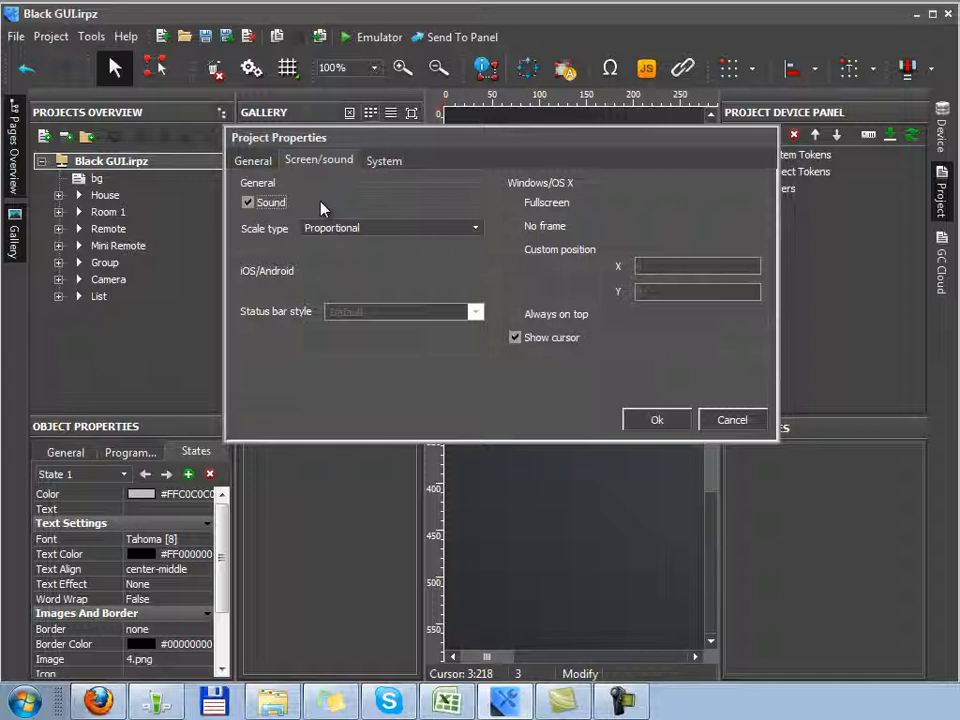
pyautogui.click(516, 202)
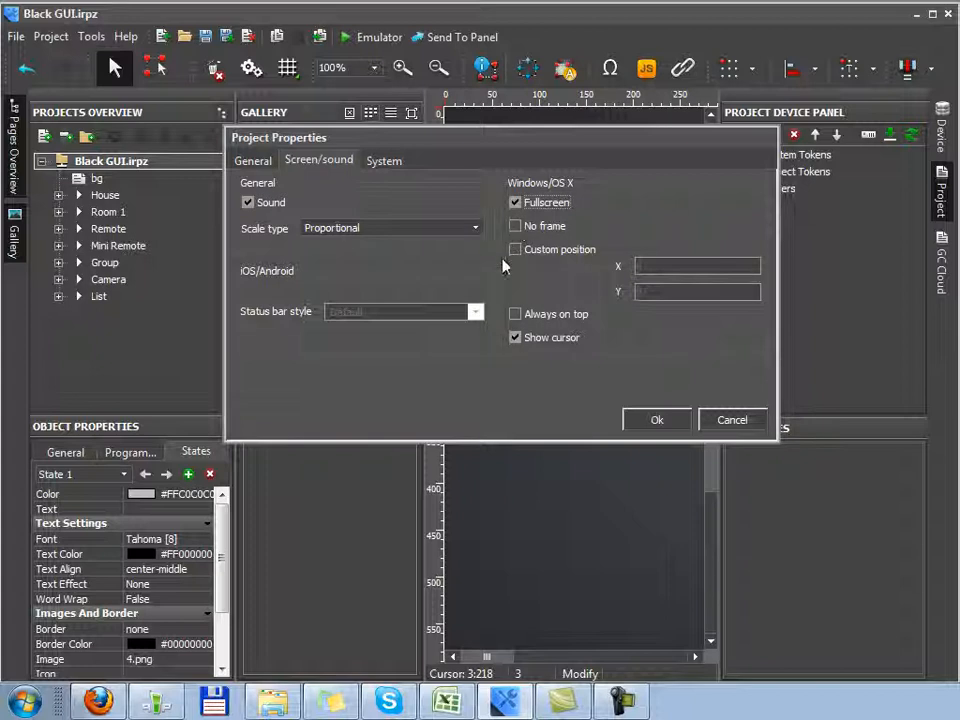
pyautogui.click(515, 202)
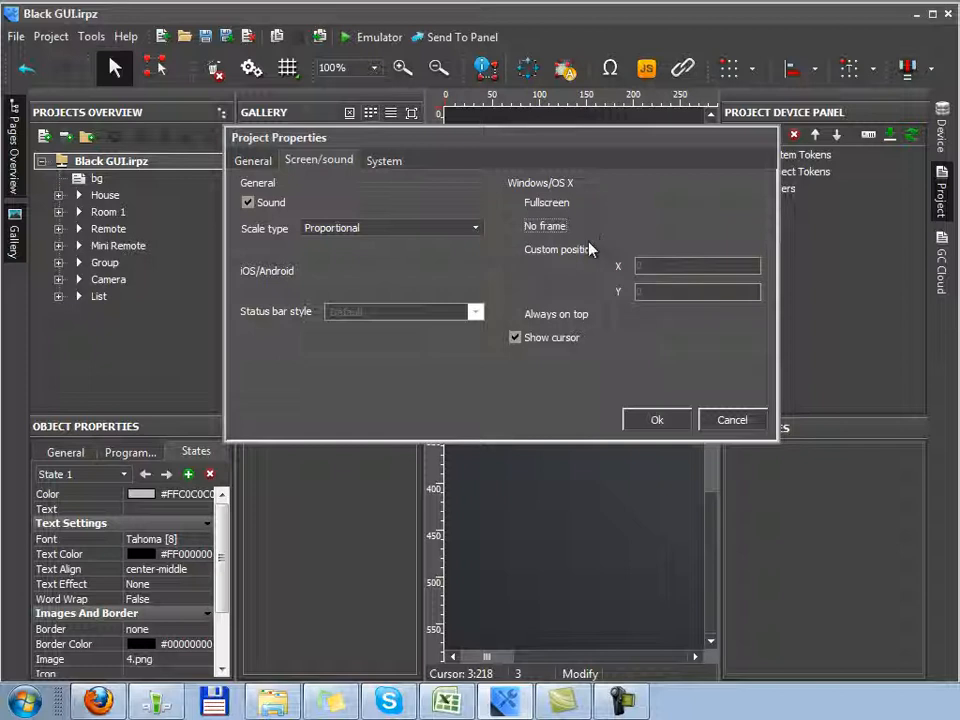
pyautogui.click(515, 249)
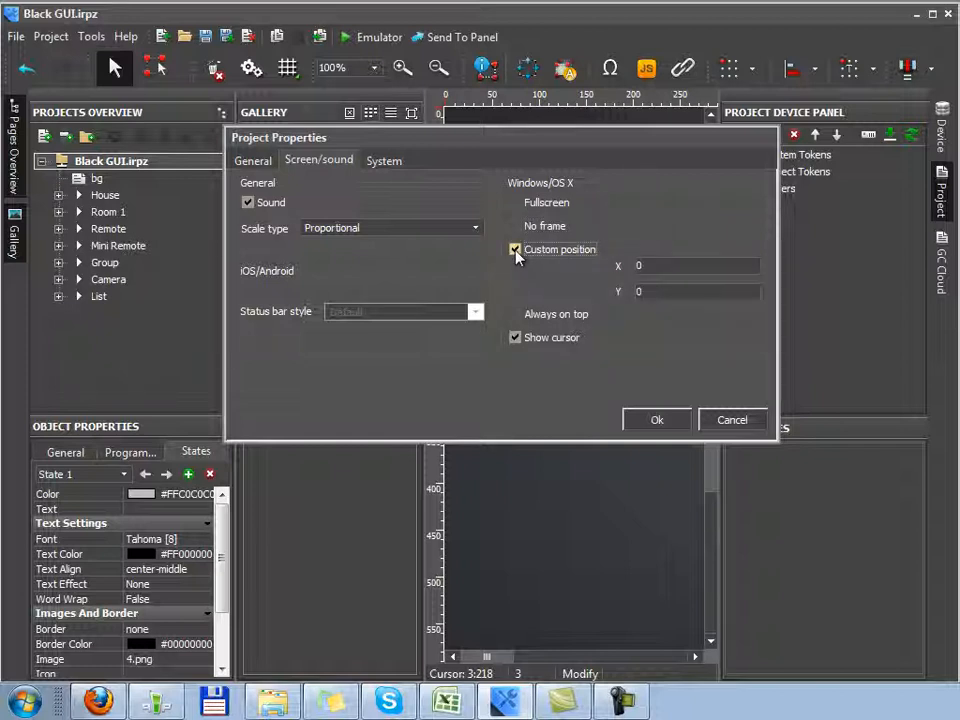
pyautogui.click(515, 249)
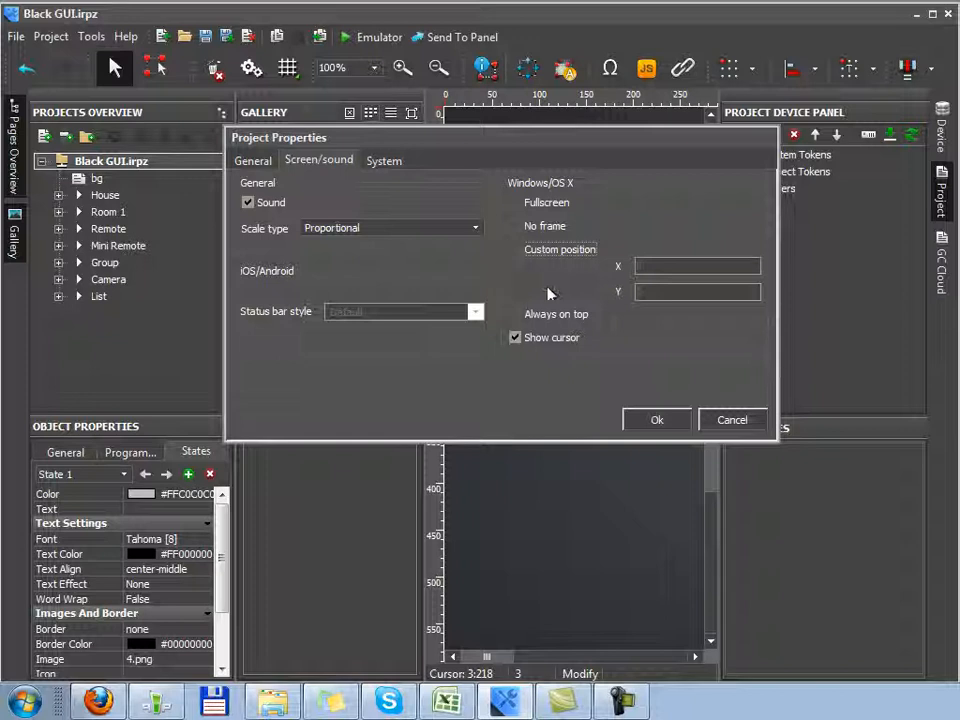
pyautogui.click(515, 314)
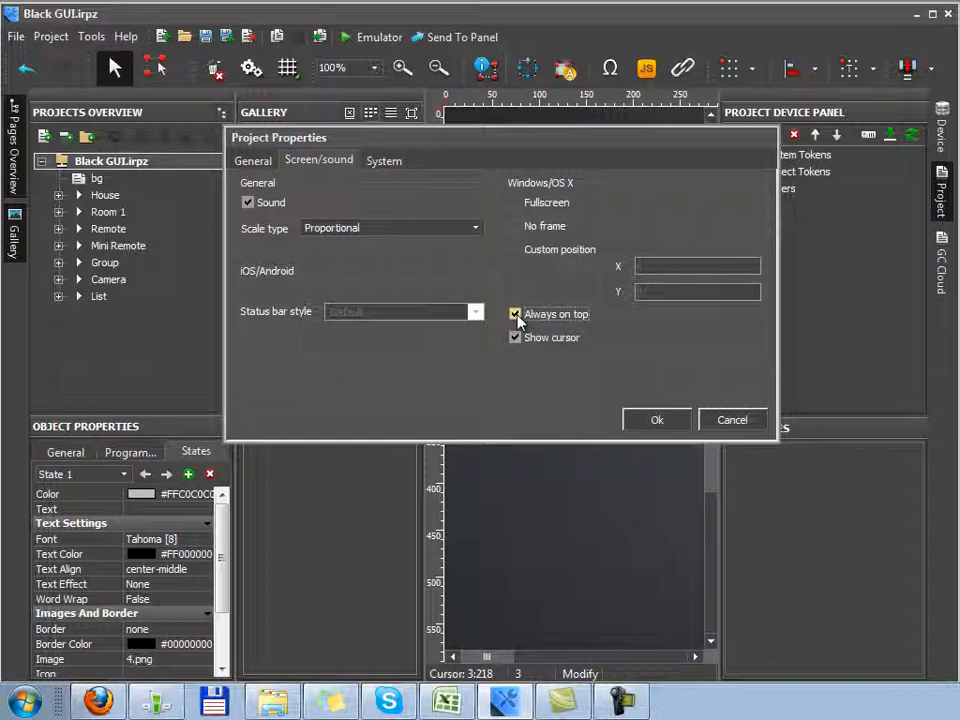
pyautogui.click(515, 314)
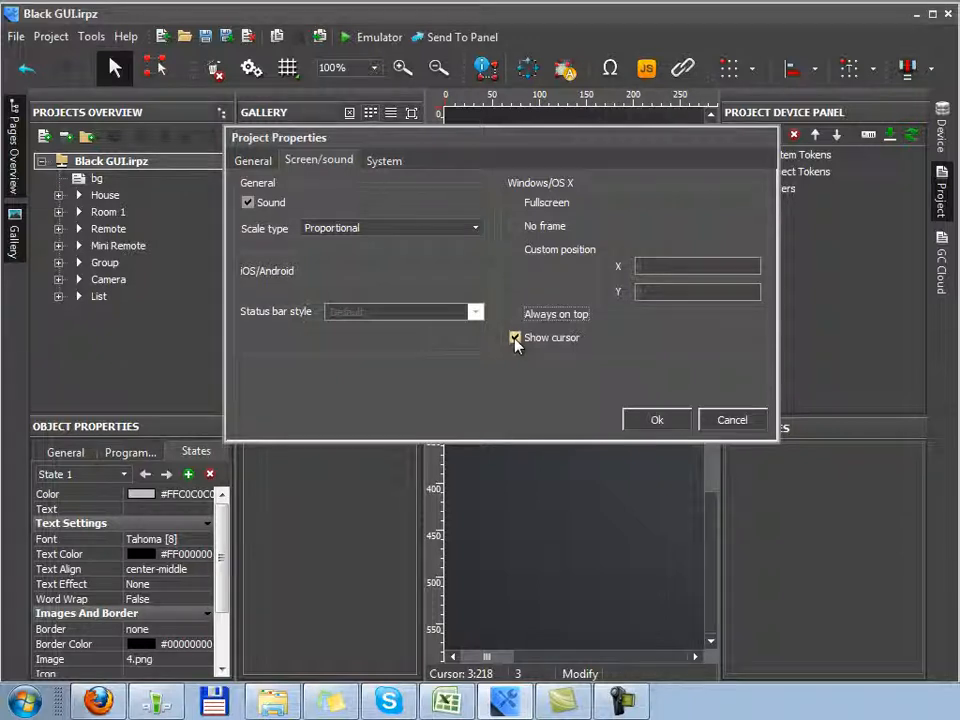
pyautogui.click(383, 160)
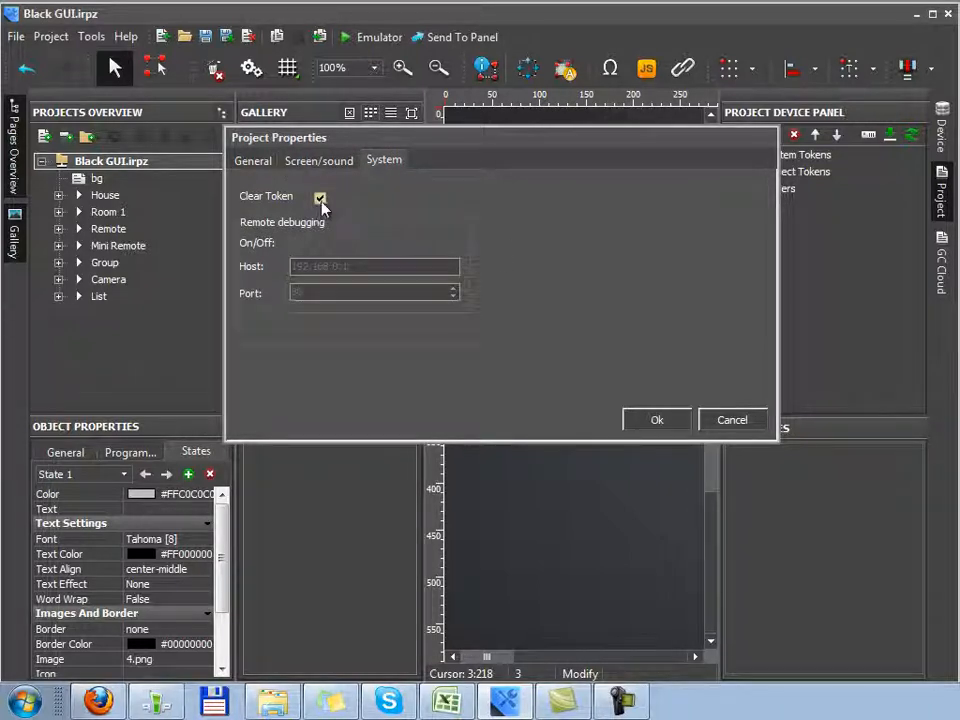
# Toggle Clear Token, enable remote debugging with host 192.168.0.1 and port 80, and close Project Properties.
pyautogui.click(320, 197)
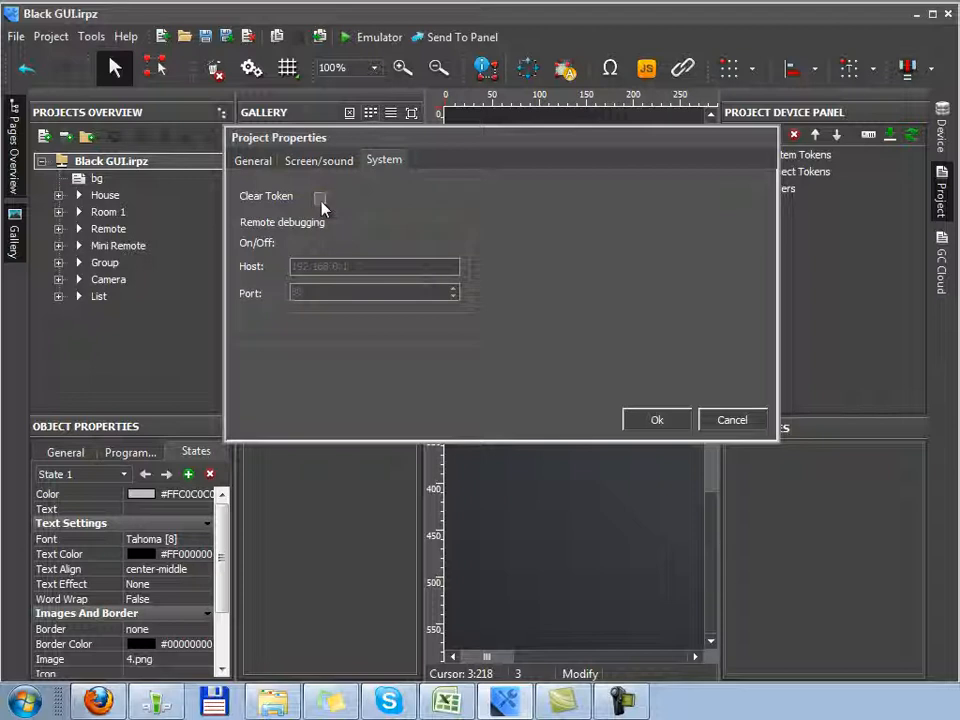
pyautogui.click(320, 196)
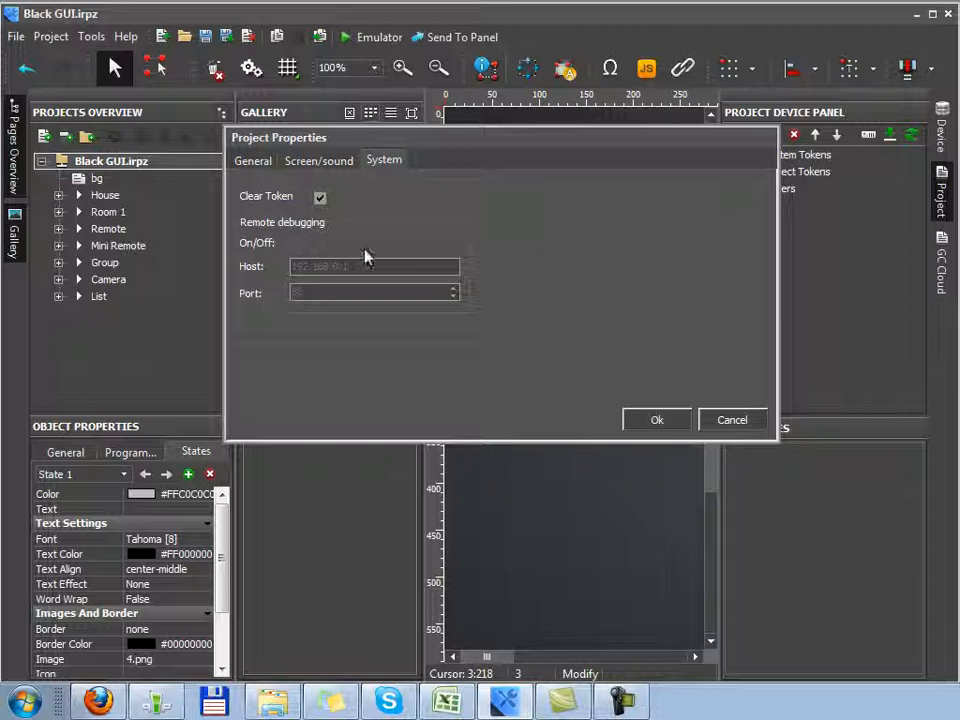
pyautogui.click(295, 243)
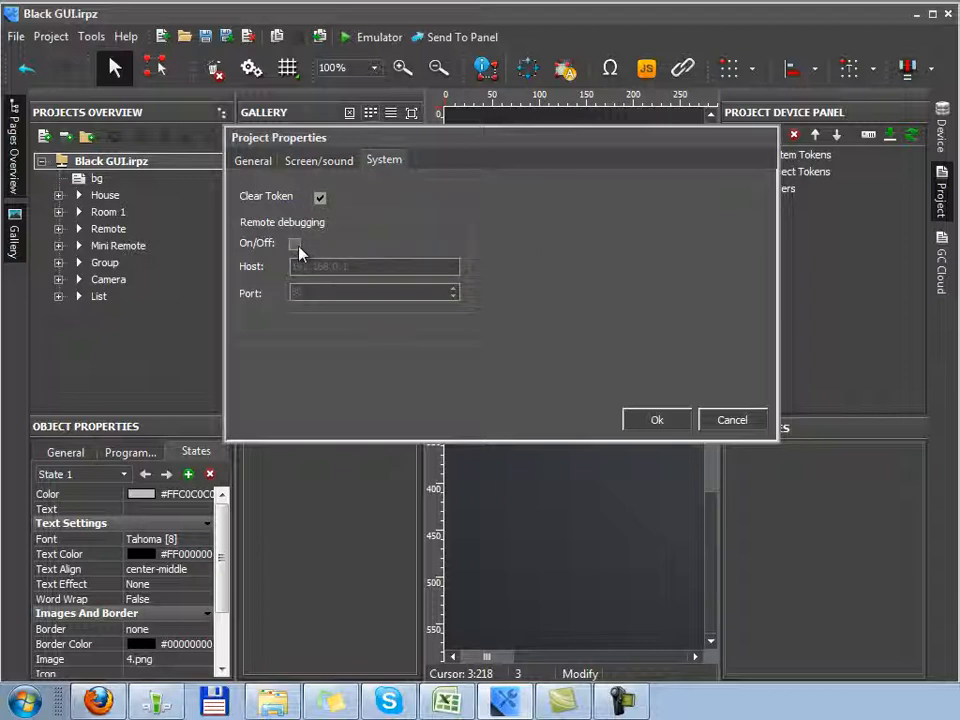
pyautogui.click(295, 243)
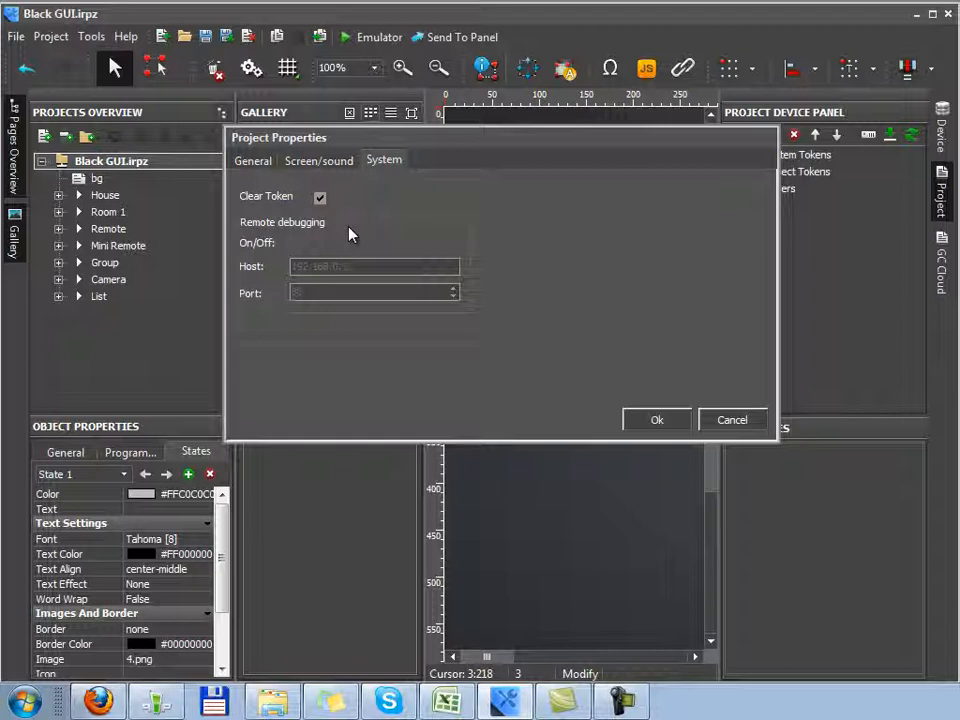
pyautogui.click(294, 243)
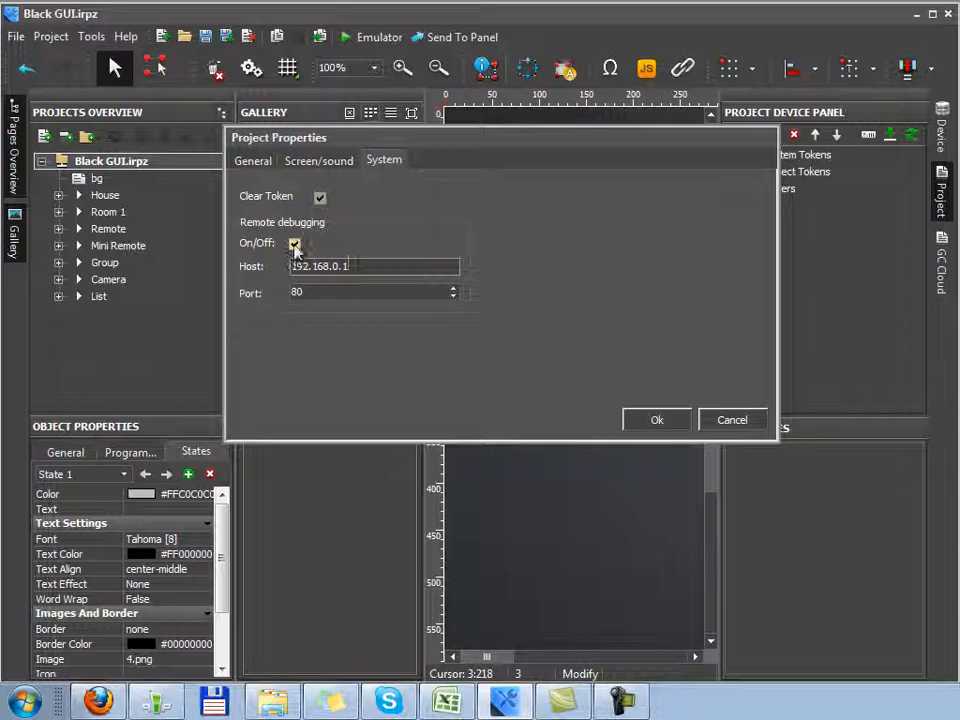
pyautogui.click(294, 246)
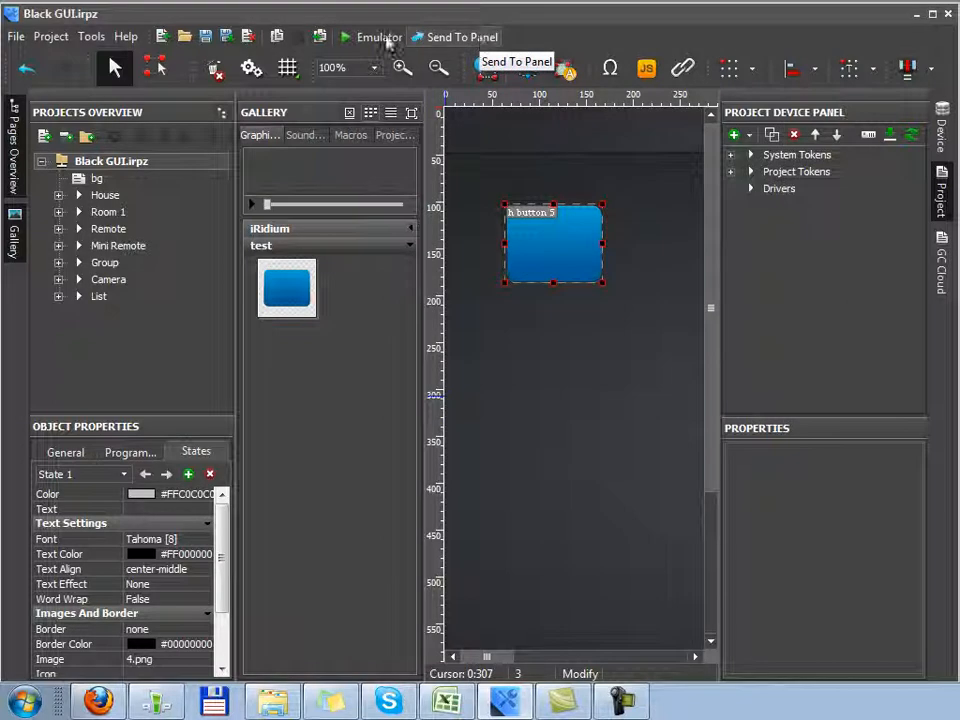
pyautogui.moveTo(379, 37)
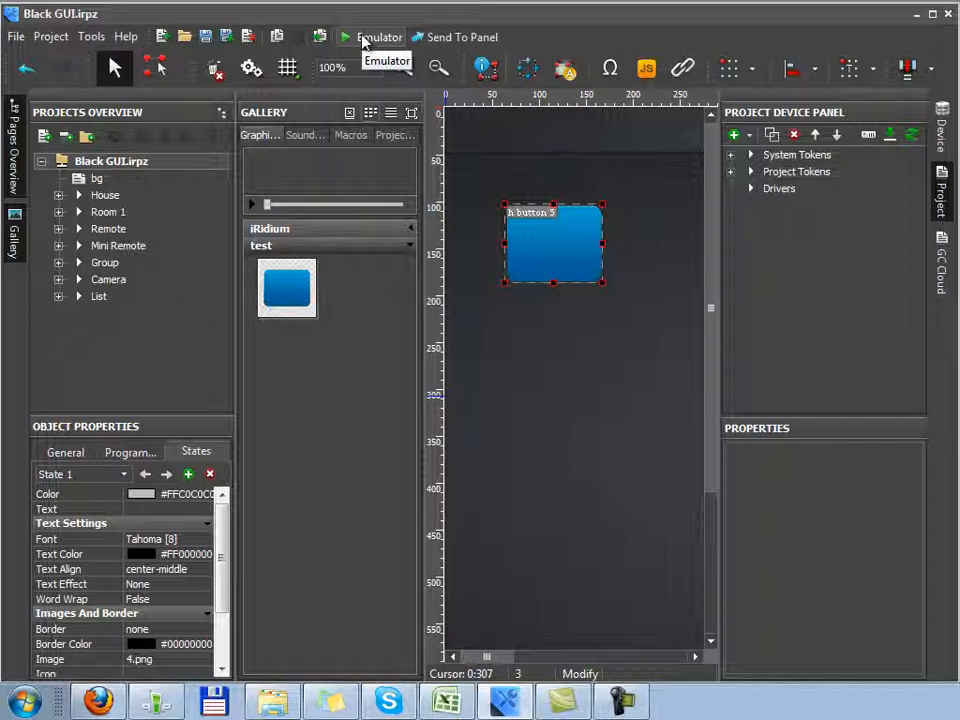
pyautogui.moveTo(584, 17)
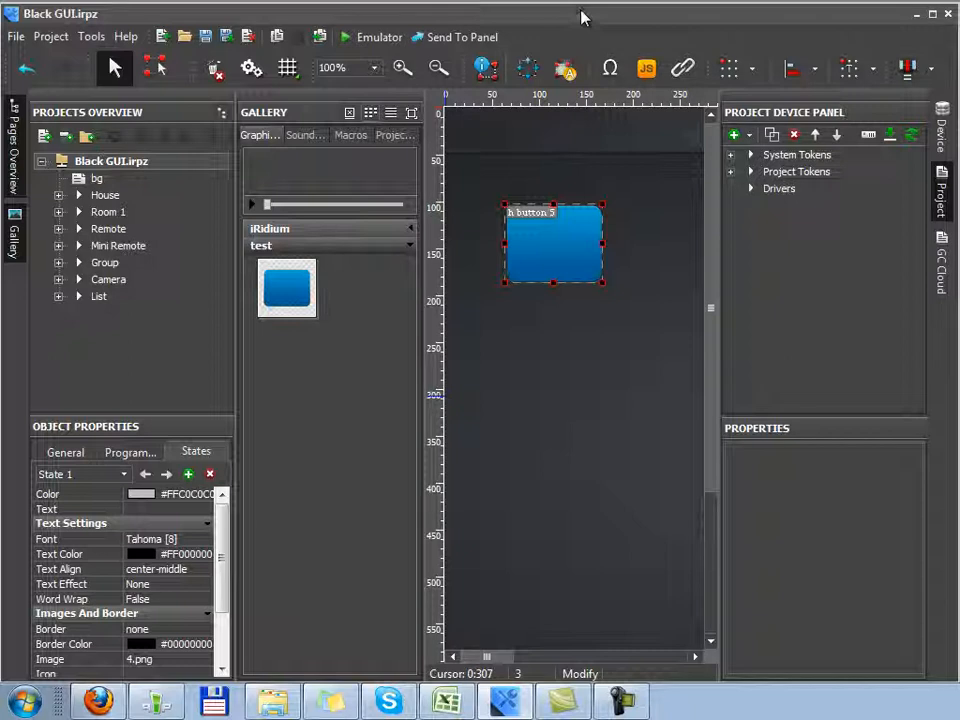